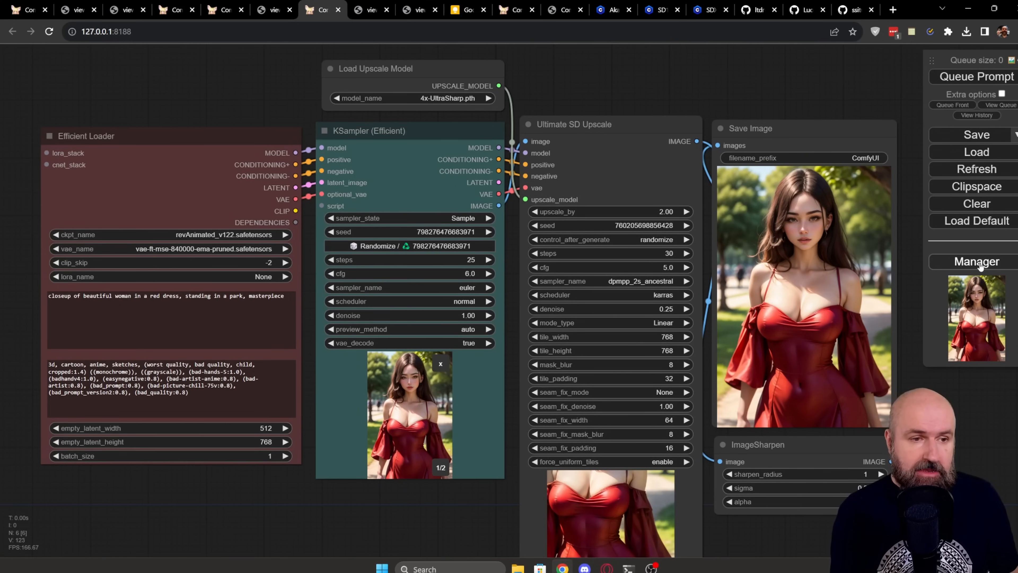
# Browse the Manager's Install Custom Nodes list, then view the ComfyUI-Manager GitHub install page.
pyautogui.click(977, 261)
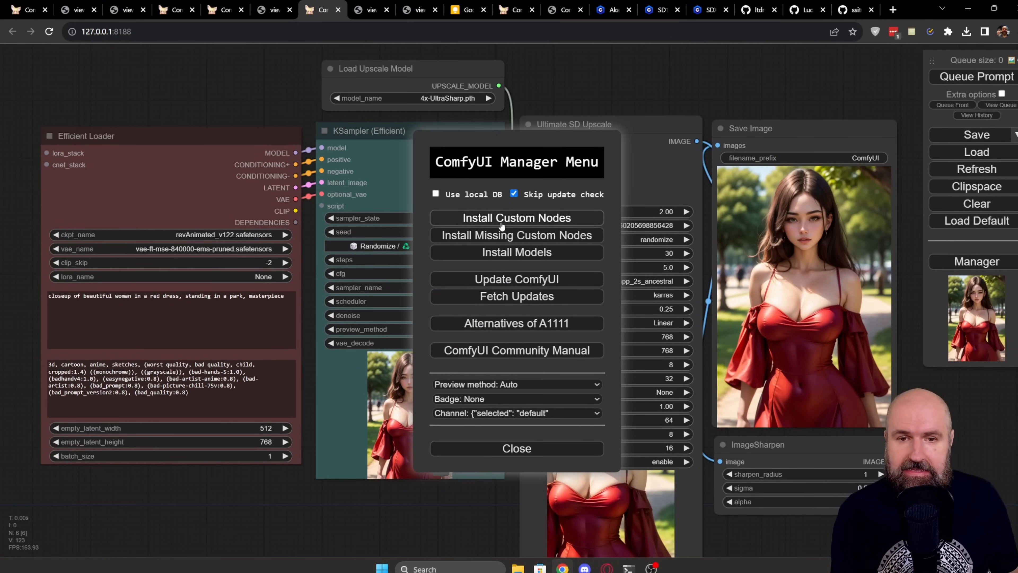
pyautogui.click(517, 218)
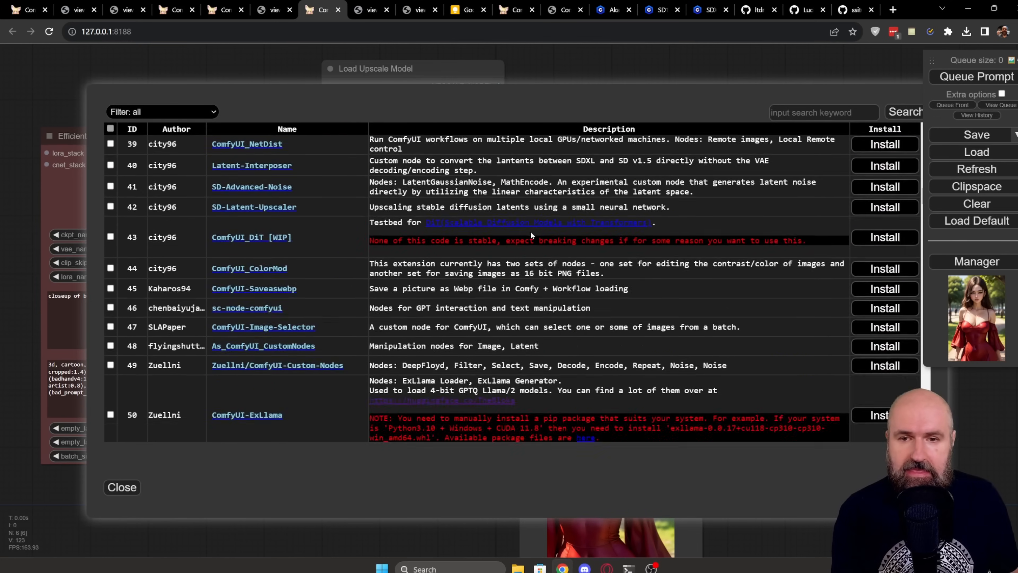
pyautogui.scroll(-3)
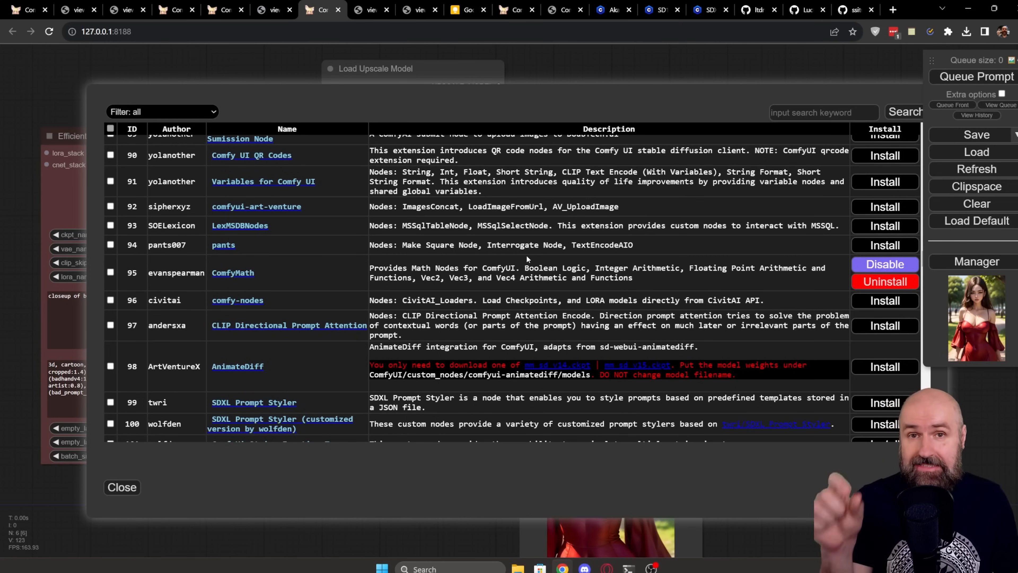
pyautogui.moveTo(485, 230)
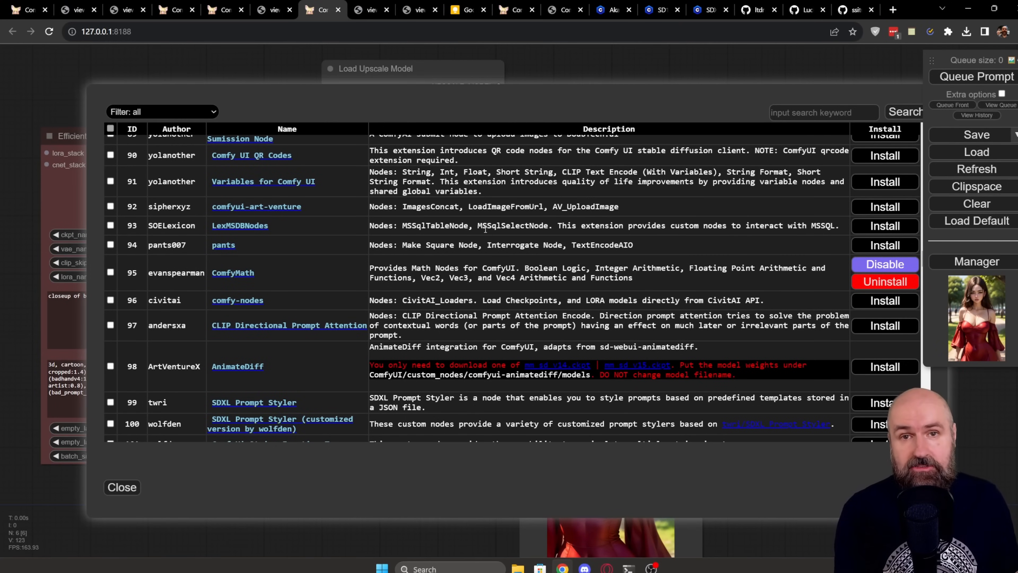
pyautogui.click(755, 10)
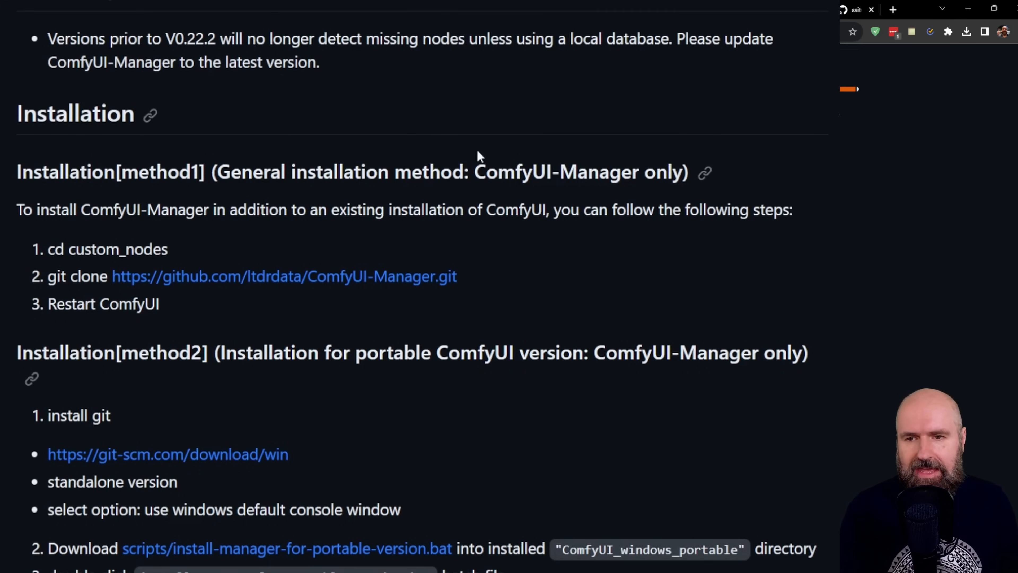
pyautogui.moveTo(69, 118)
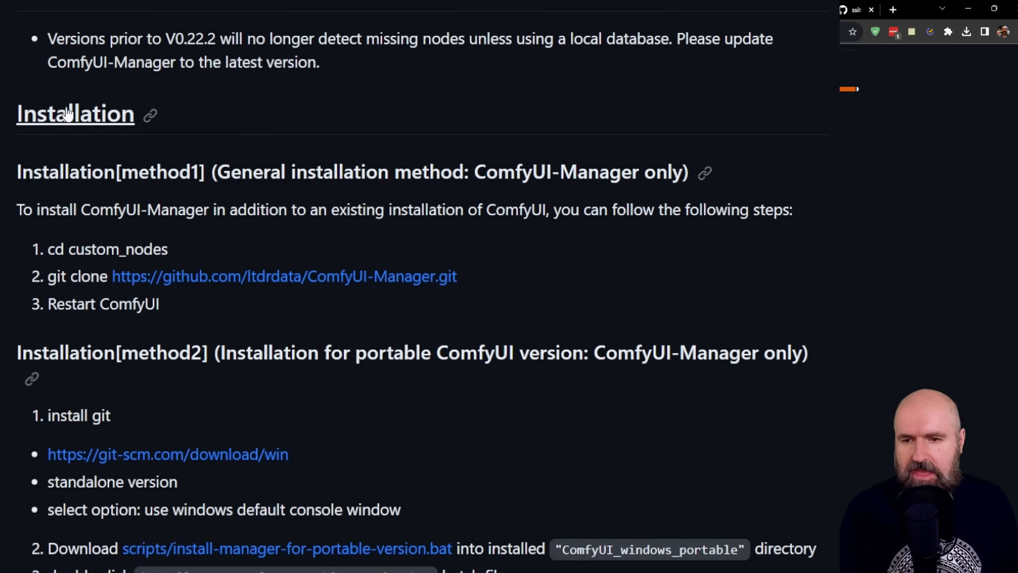
pyautogui.moveTo(175, 264)
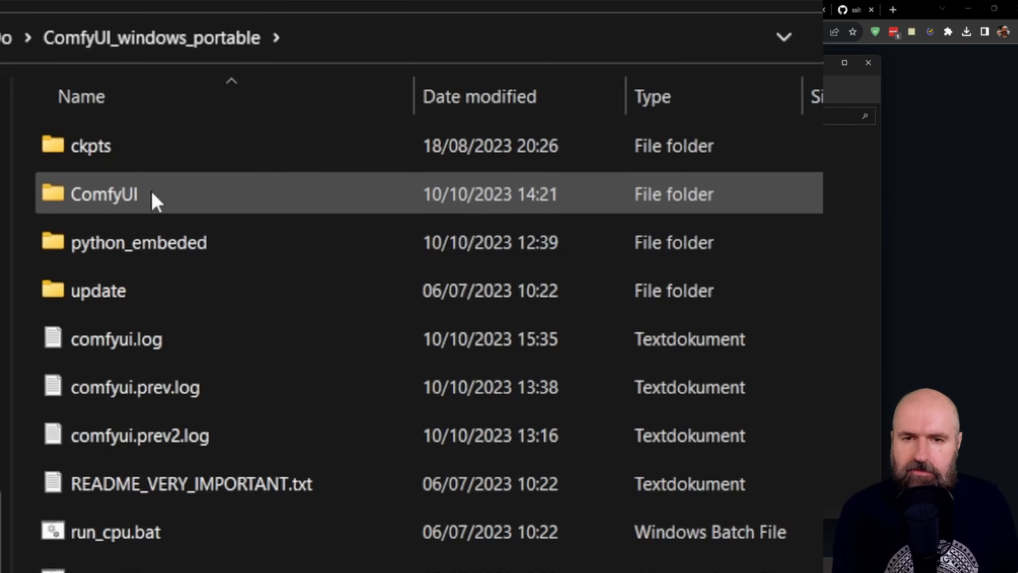
# Navigate into ComfyUI\custom_nodes and start a command window there via 'cmd' in the address bar.
pyautogui.doubleClick(103, 197)
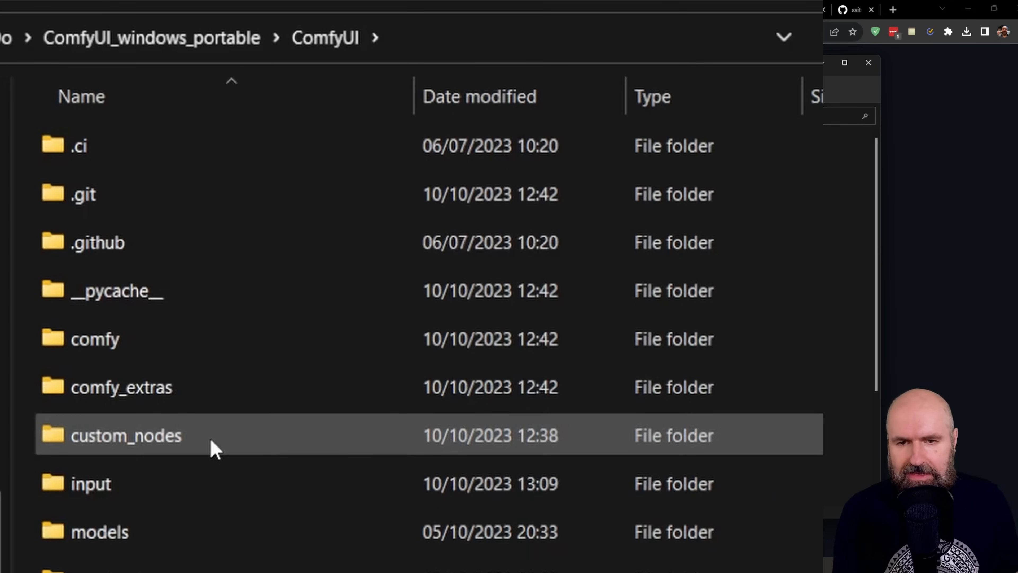
pyautogui.doubleClick(126, 435)
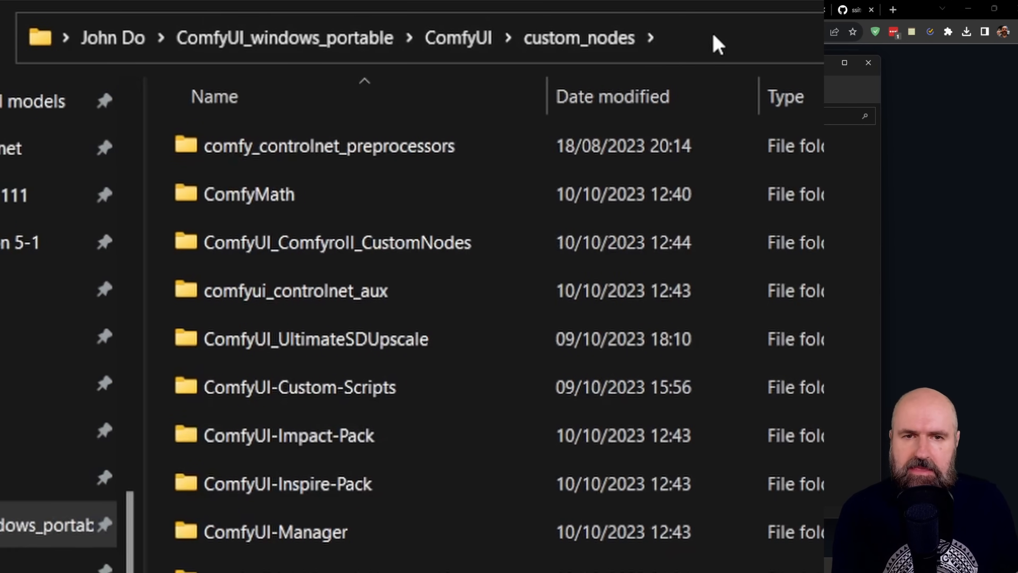
pyautogui.write('cm')
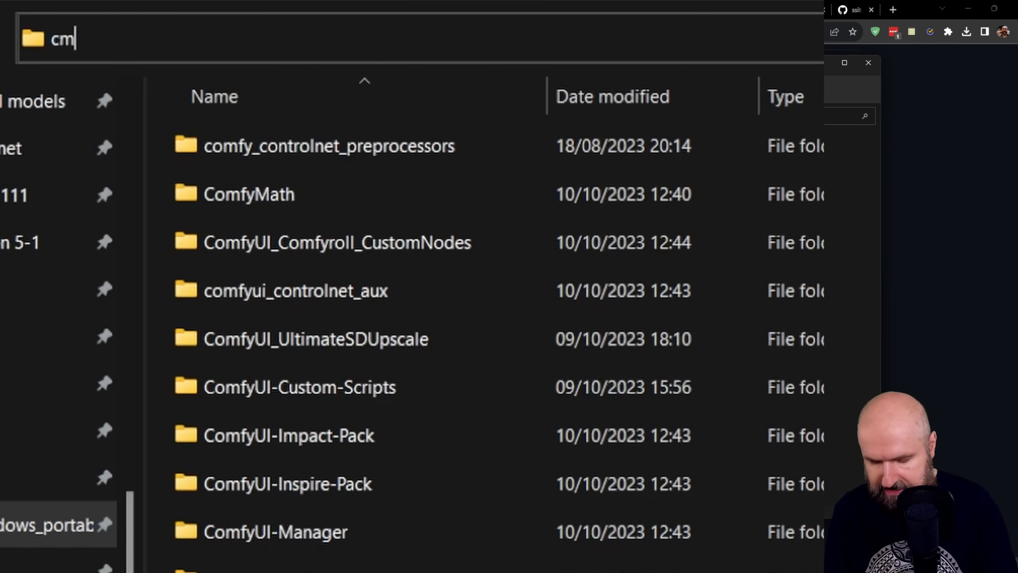
pyautogui.press('Enter')
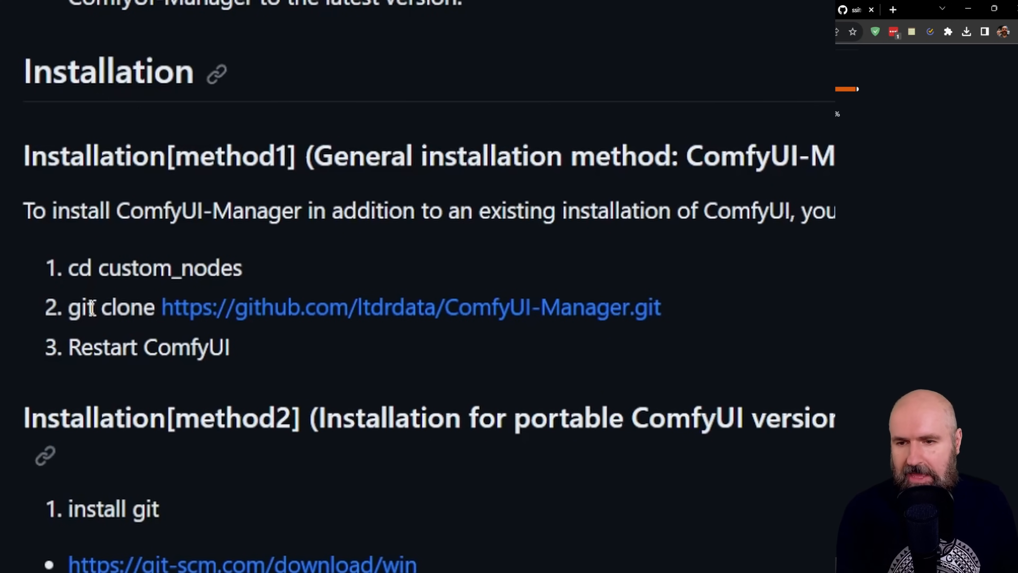
pyautogui.moveTo(68, 307); pyautogui.dragTo(661, 307)
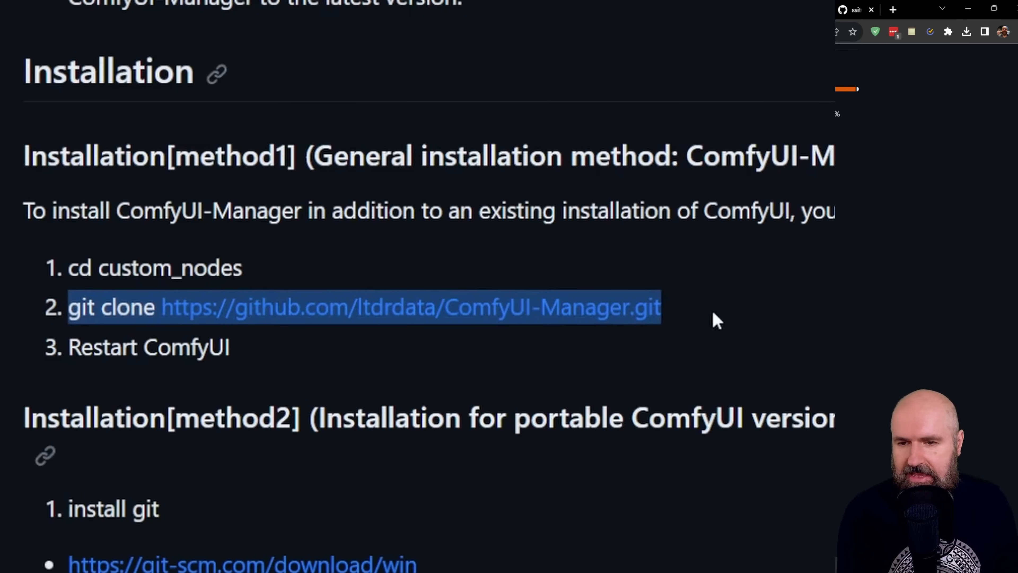
pyautogui.moveTo(603, 342)
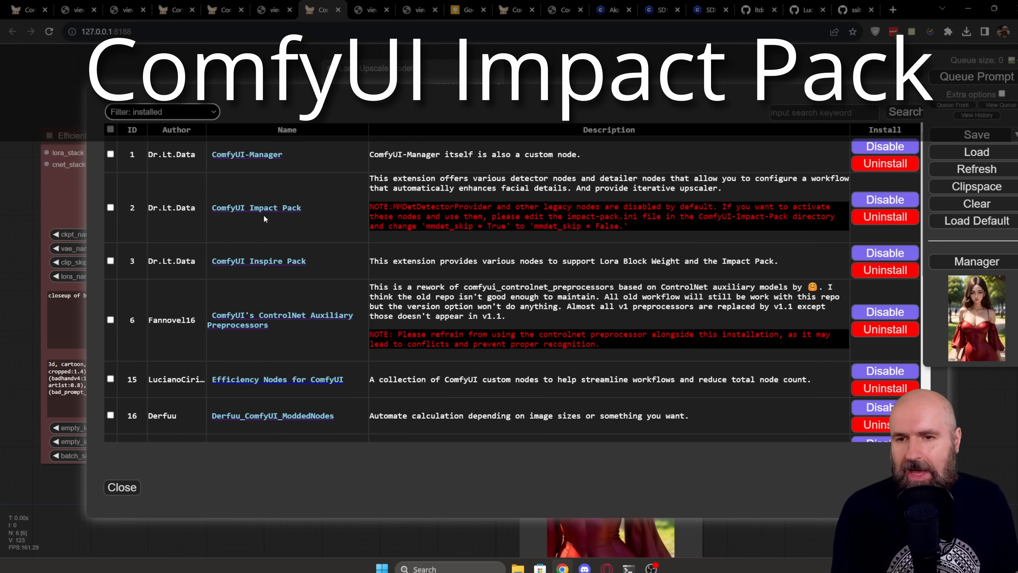
pyautogui.moveTo(299, 217)
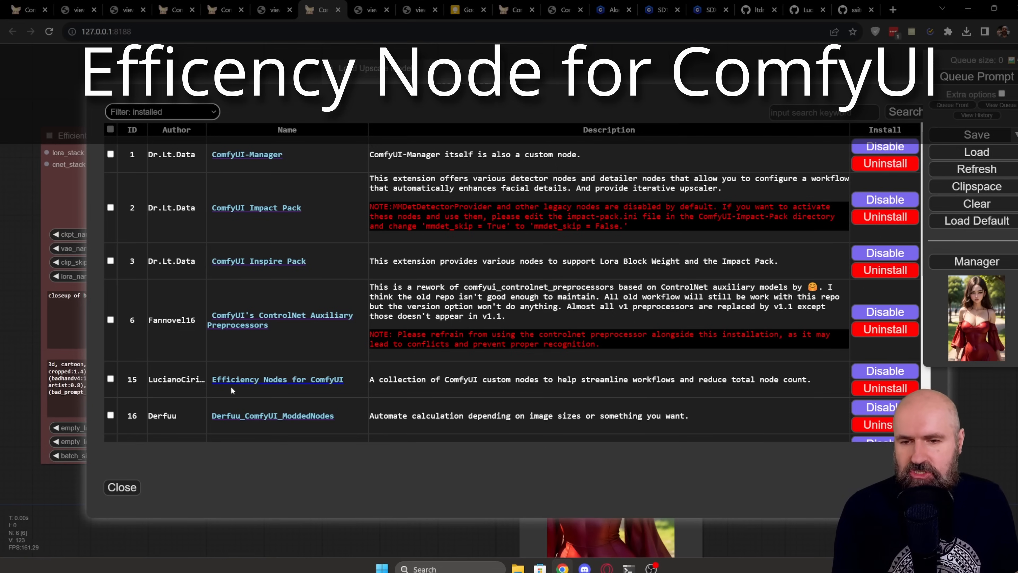
pyautogui.moveTo(339, 387)
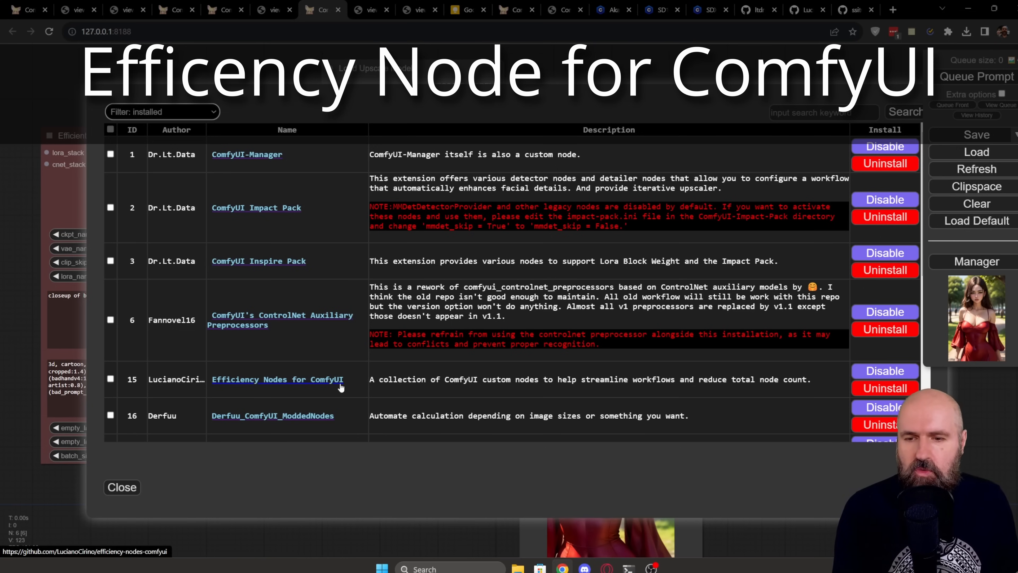
# Scroll through the installed packs (Impact Pack, WAS Node Suite, UltimateSDUpscale) and return to the upscaling workflow.
pyautogui.scroll(-3)
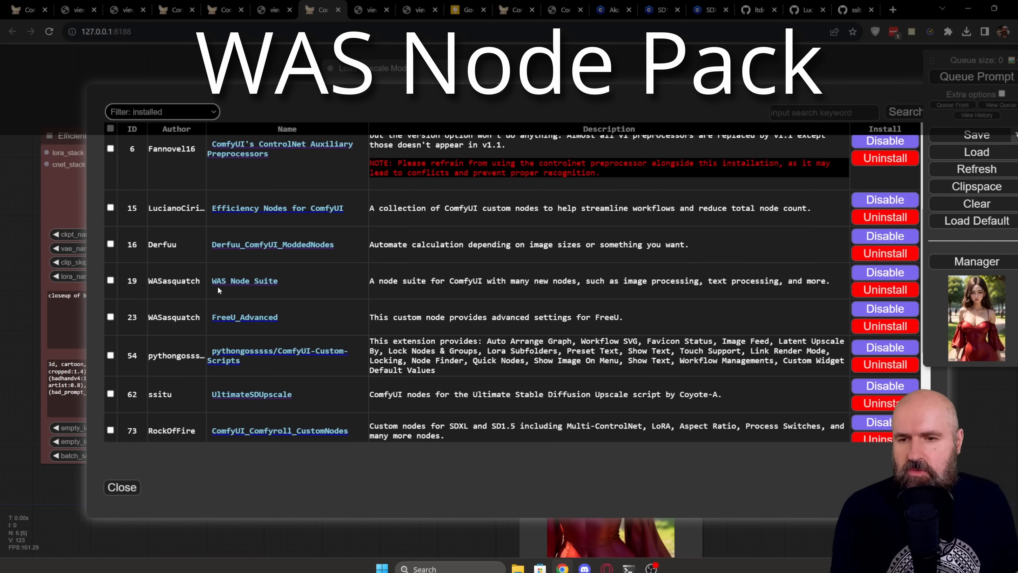
pyautogui.moveTo(273, 290)
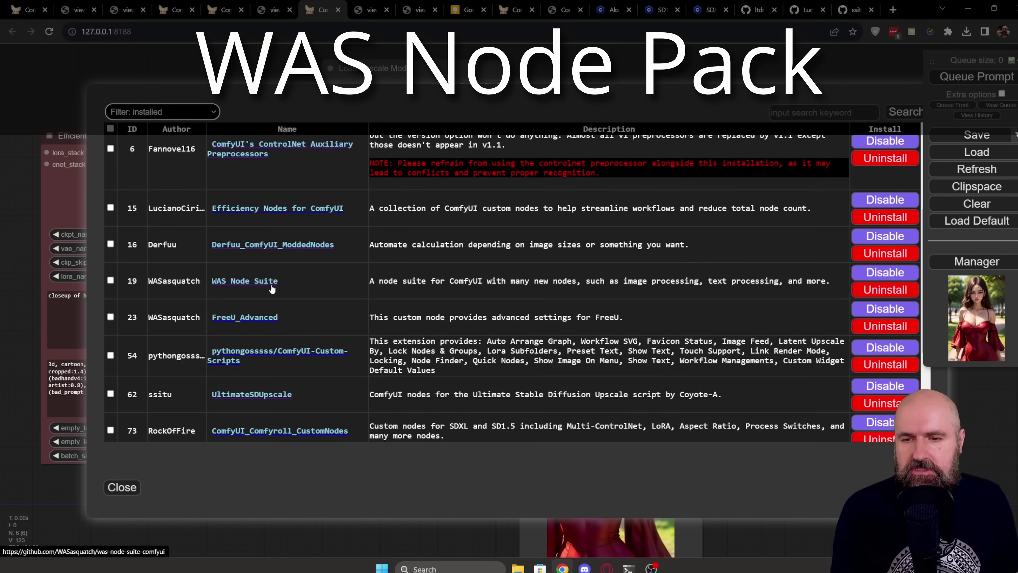
pyautogui.scroll(-3)
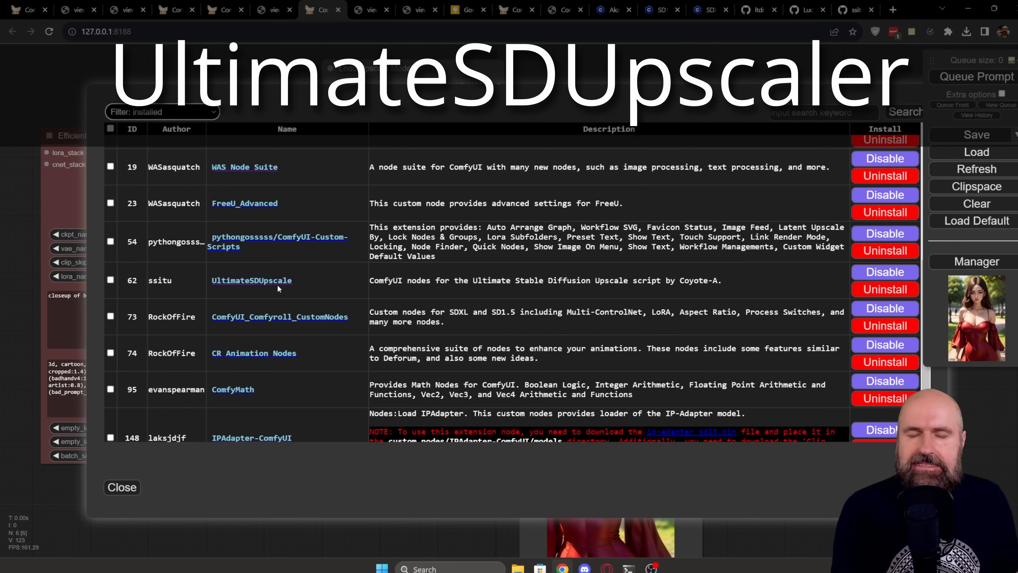
pyautogui.moveTo(290, 290)
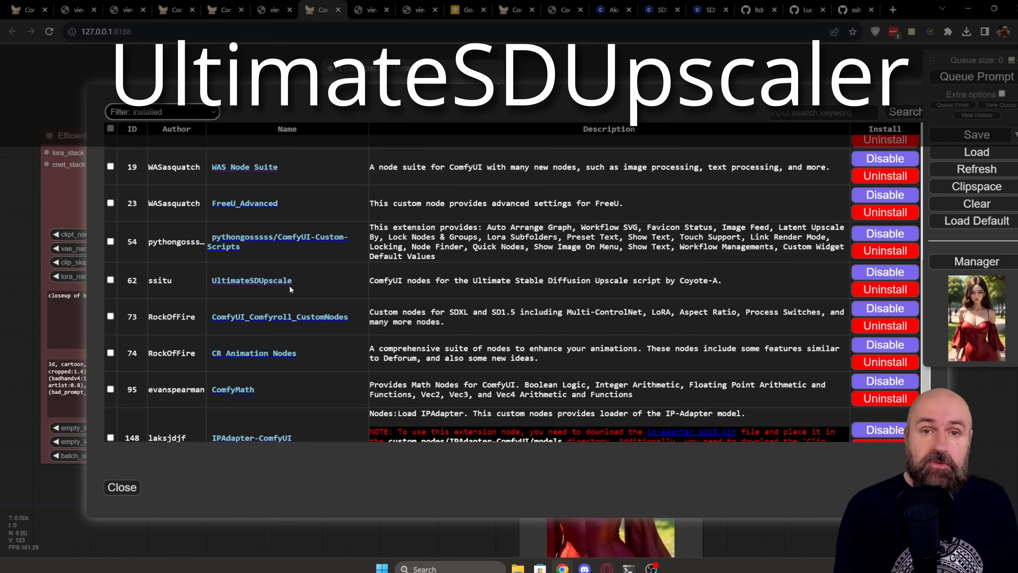
pyautogui.click(162, 113)
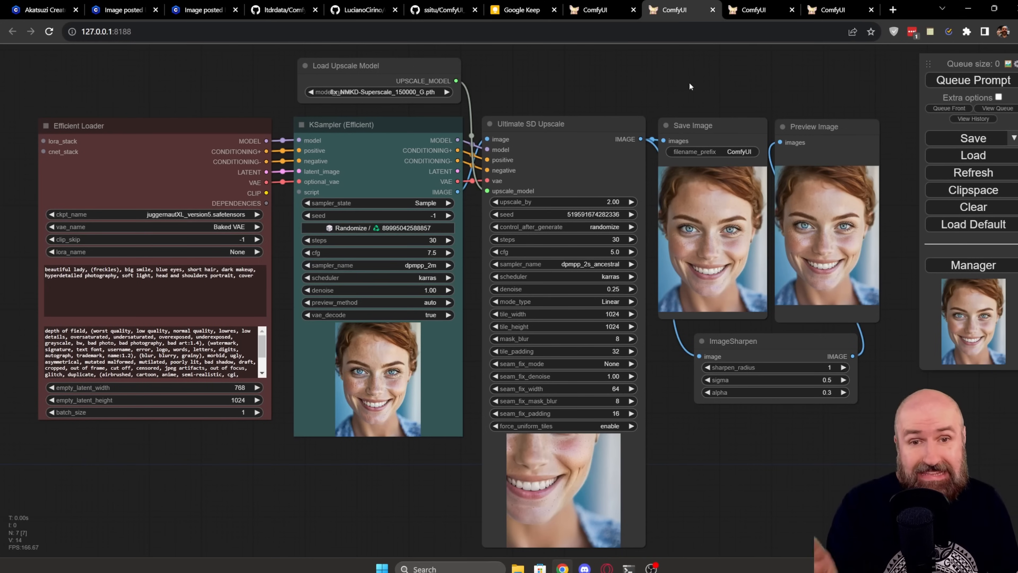
pyautogui.moveTo(695, 85)
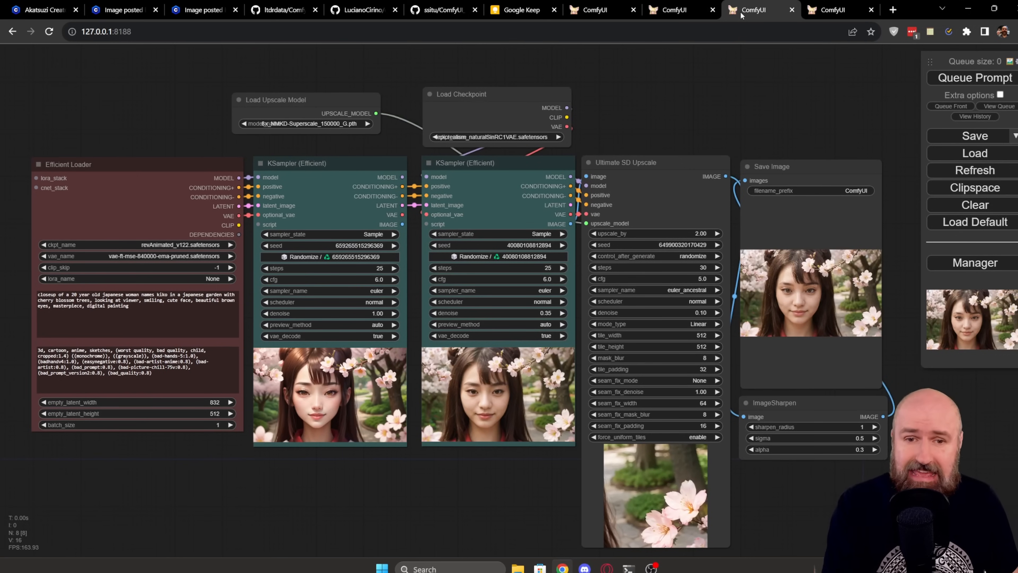
pyautogui.moveTo(719, 147)
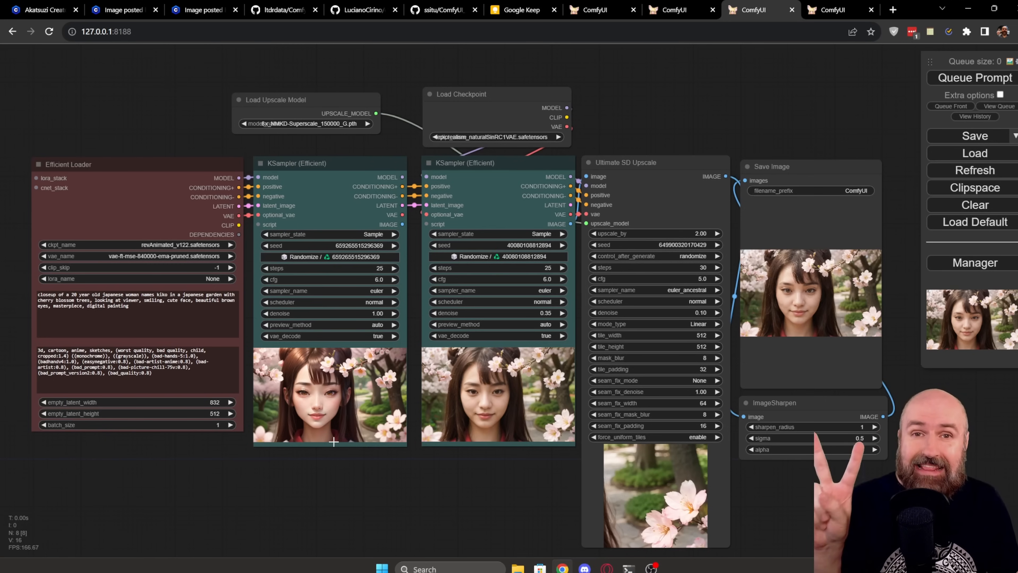
pyautogui.click(833, 10)
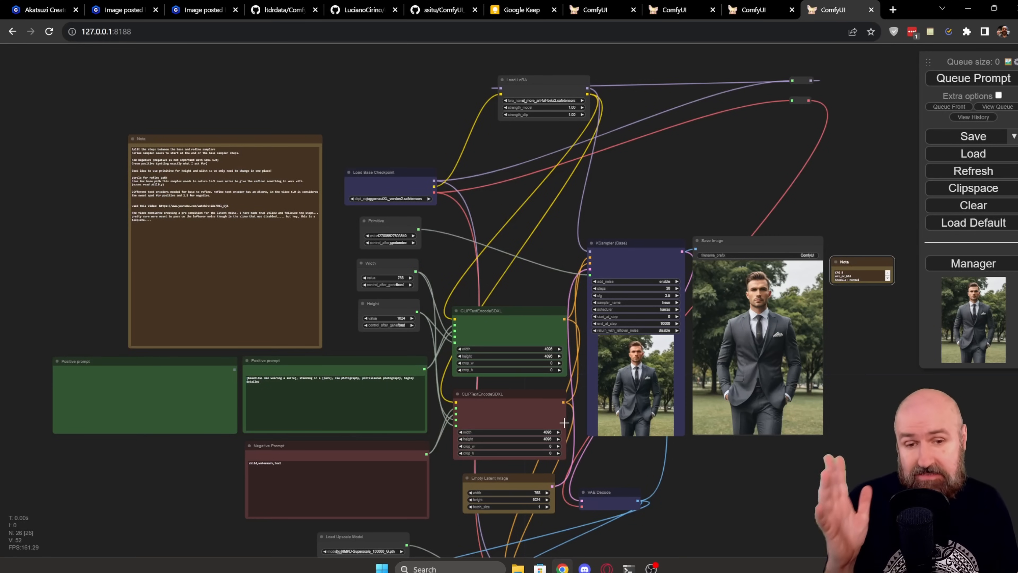
pyautogui.moveTo(597, 479)
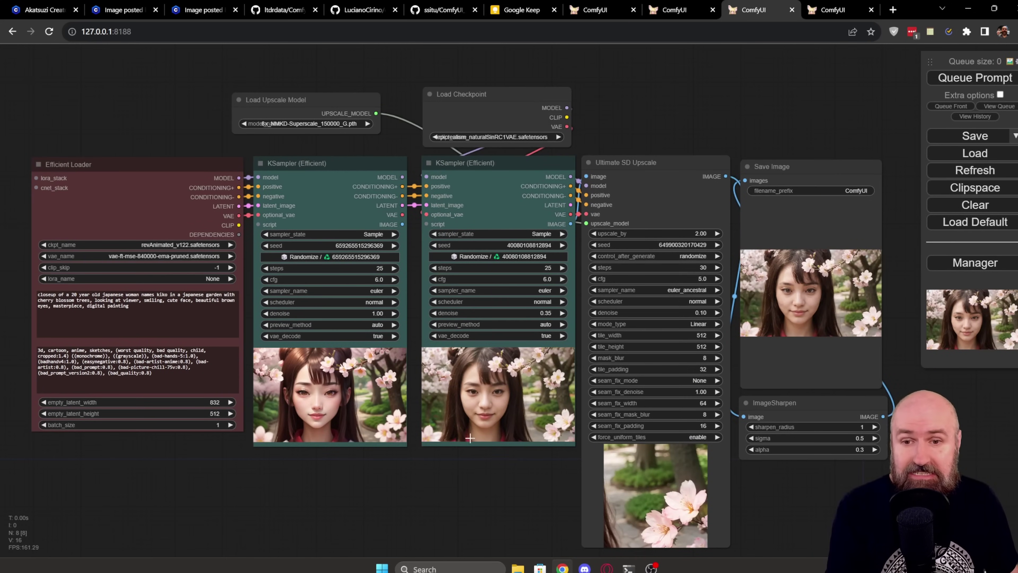
pyautogui.click(831, 10)
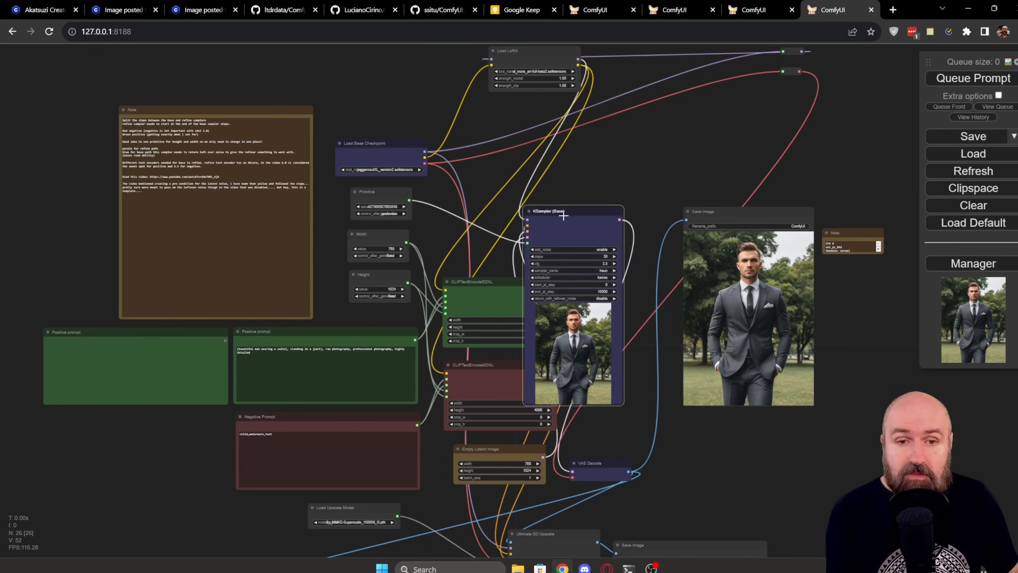
pyautogui.click(751, 10)
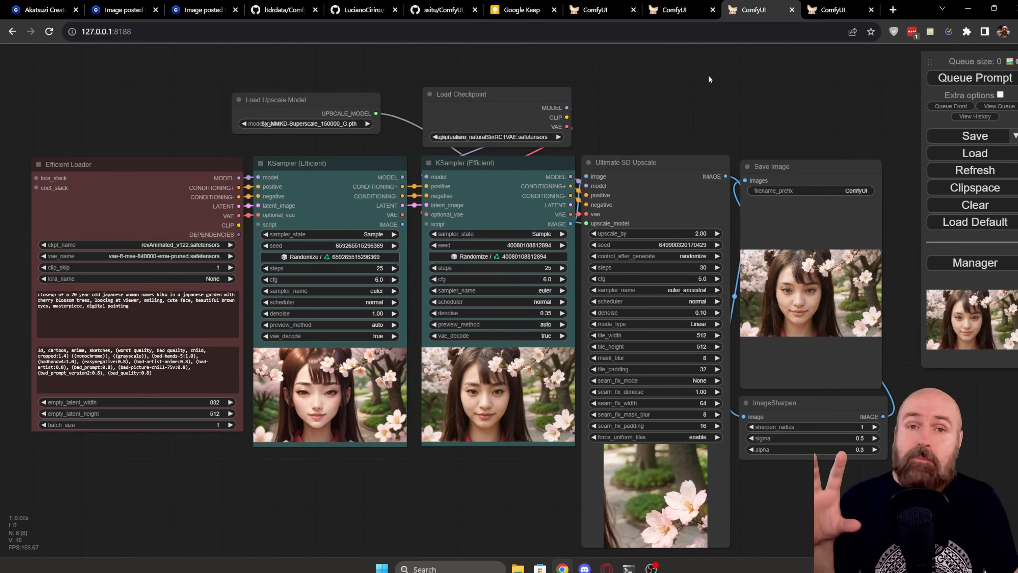
pyautogui.click(672, 11)
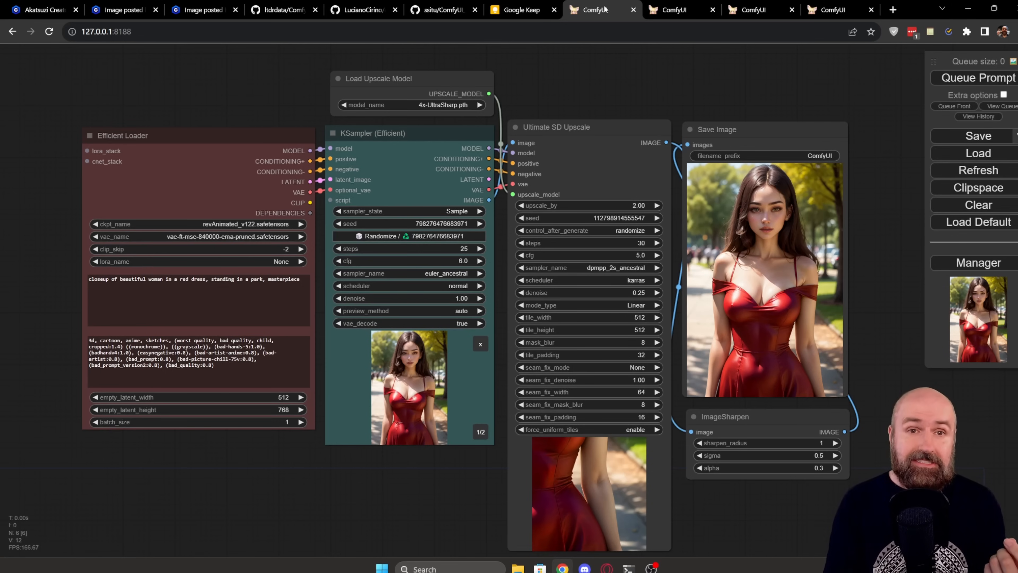
pyautogui.click(675, 11)
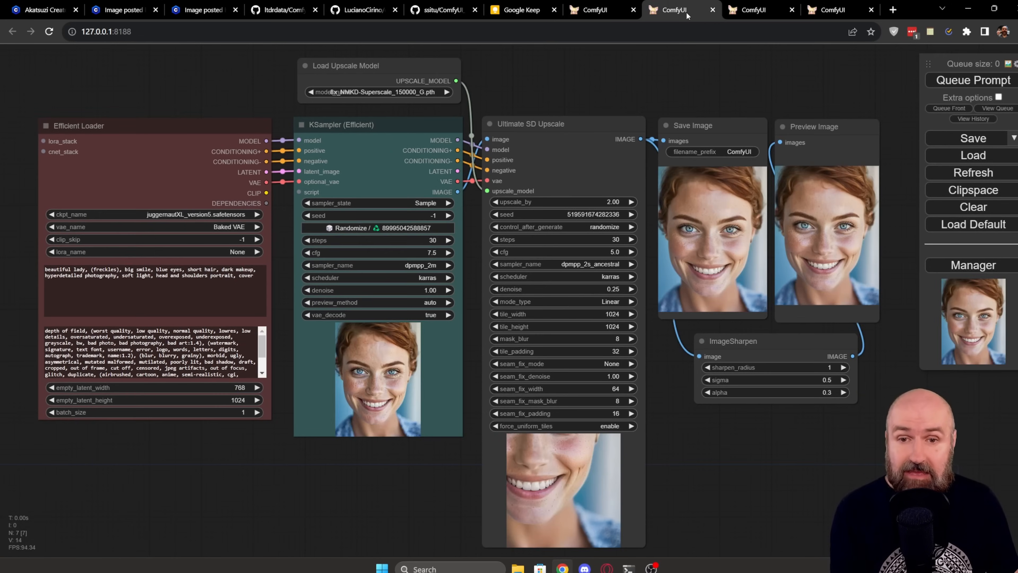
pyautogui.moveTo(764, 466)
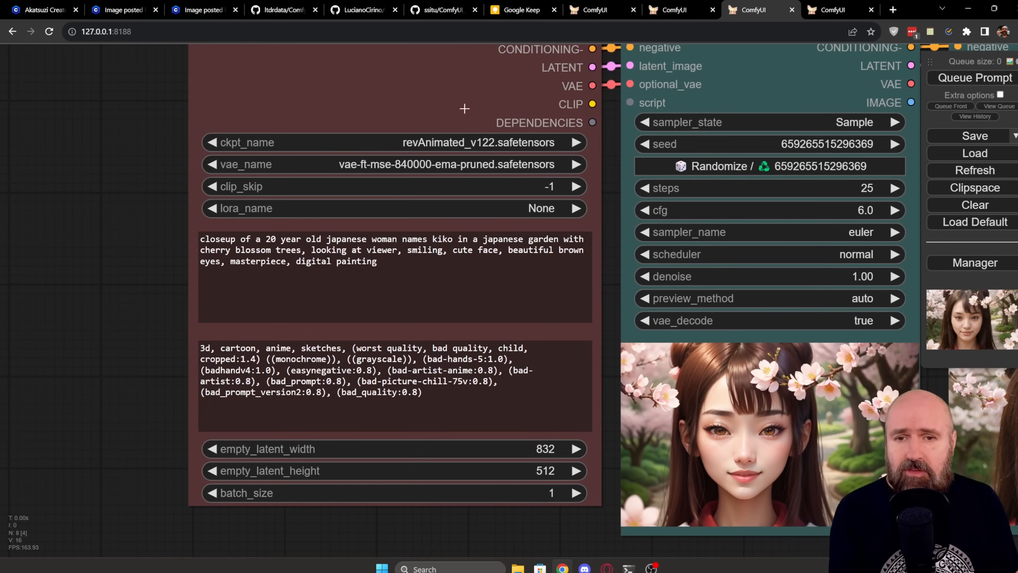
pyautogui.moveTo(502, 309)
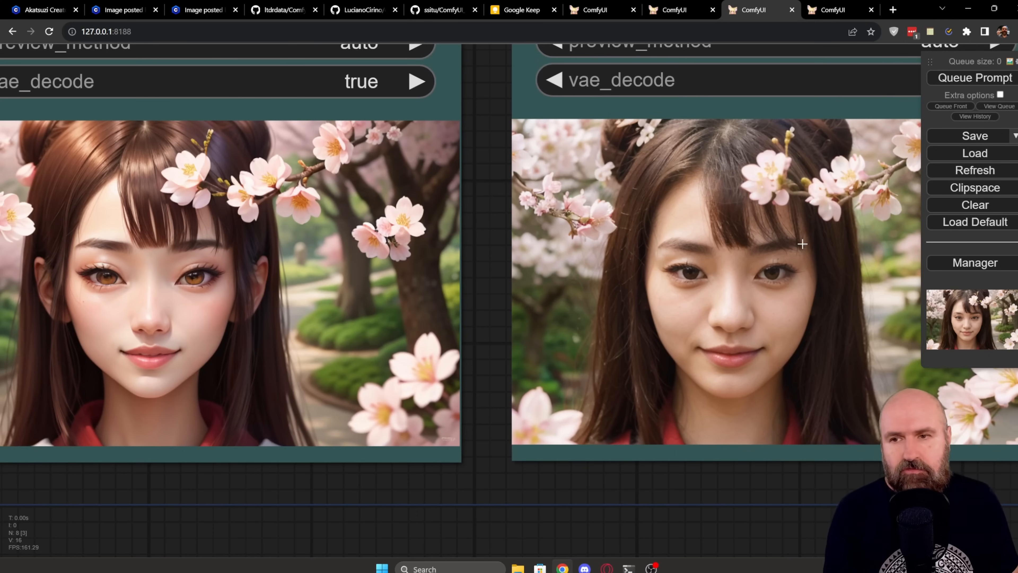
pyautogui.moveTo(497, 427)
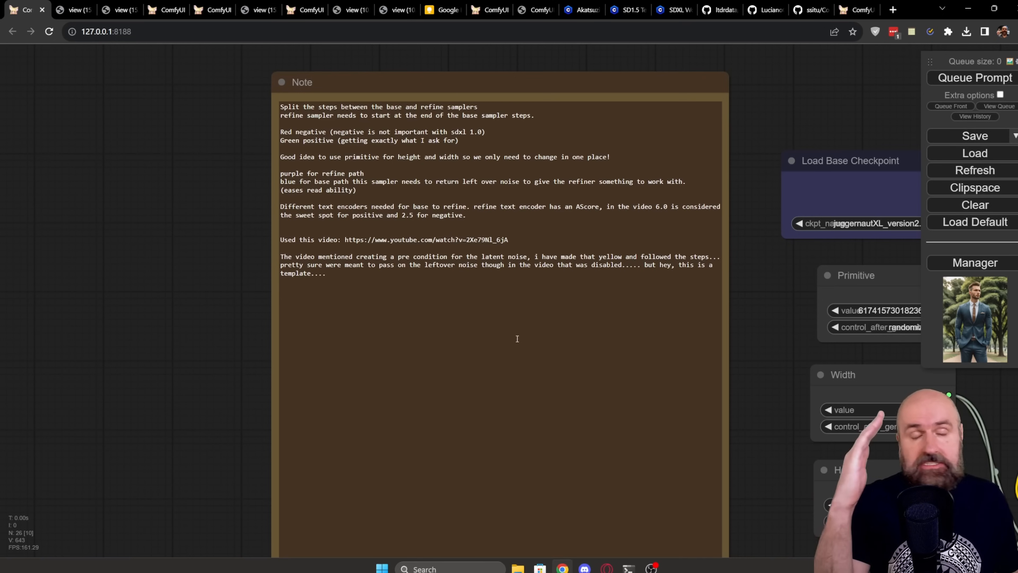
# Switch to the browser tab showing the SDXL base-and-refiner workflow templates.
pyautogui.click(627, 10)
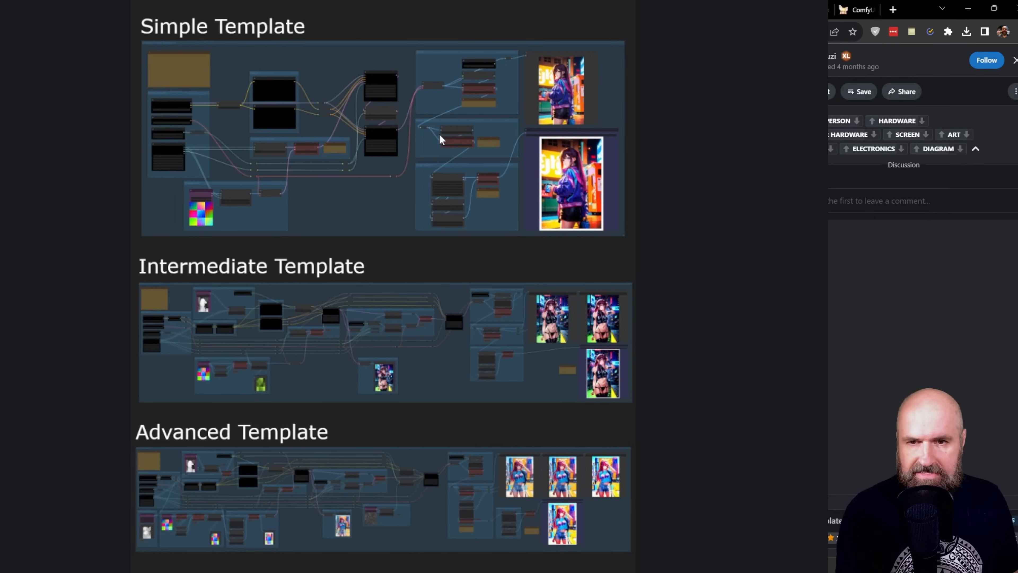
pyautogui.moveTo(690, 284)
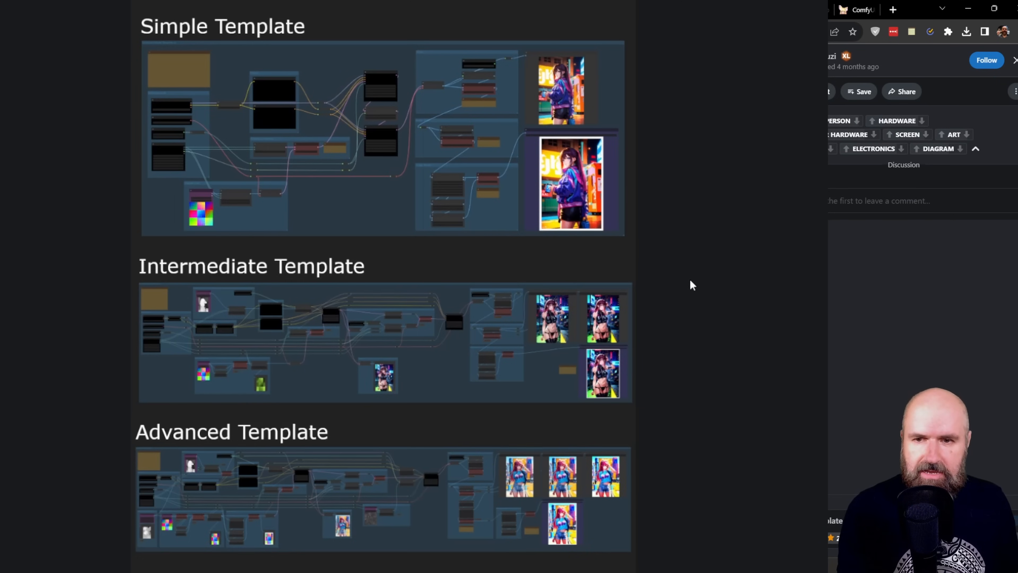
pyautogui.moveTo(247, 302)
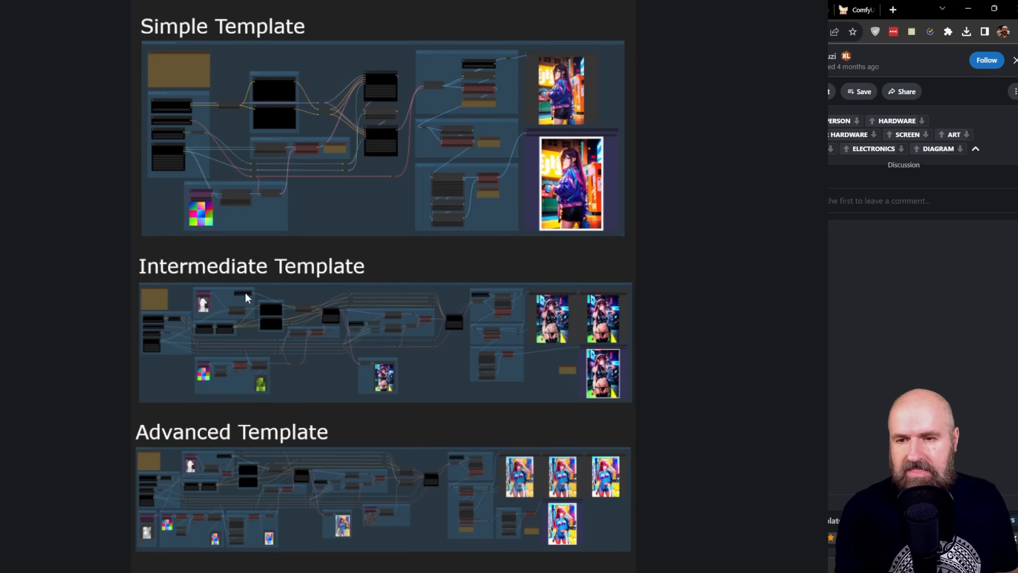
pyautogui.moveTo(261, 504)
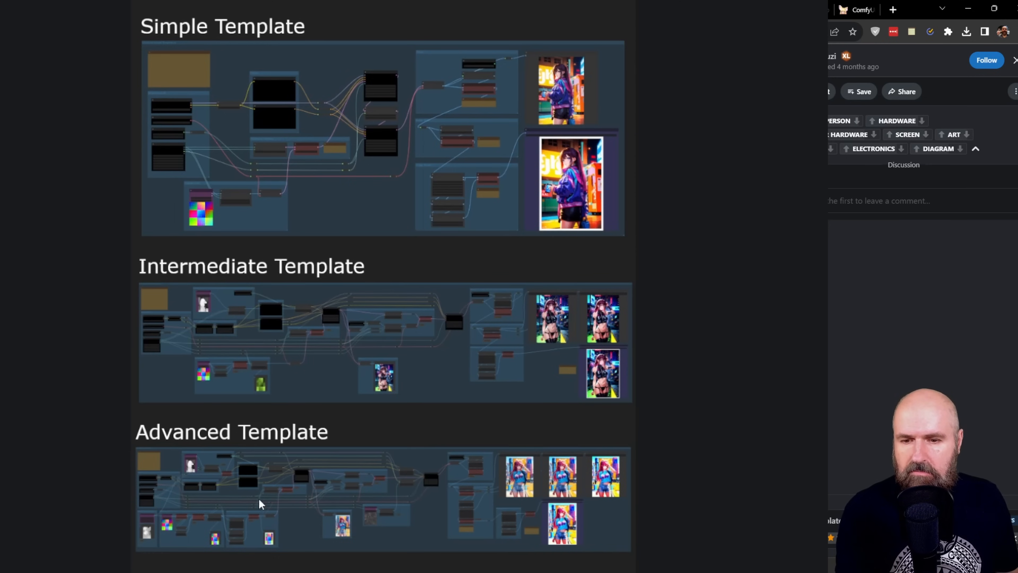
pyautogui.moveTo(421, 158)
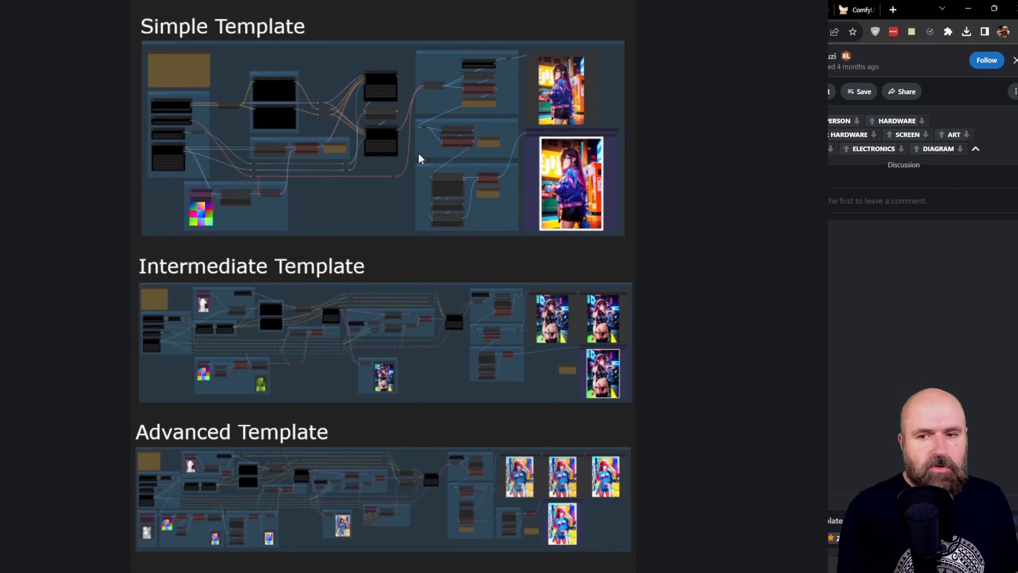
pyautogui.moveTo(202, 327)
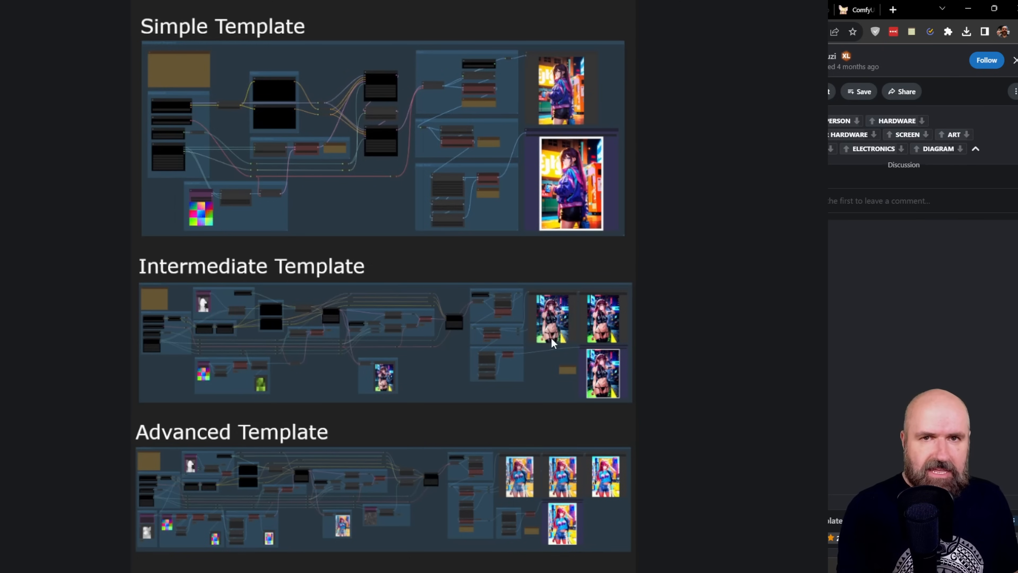
pyautogui.moveTo(554, 350)
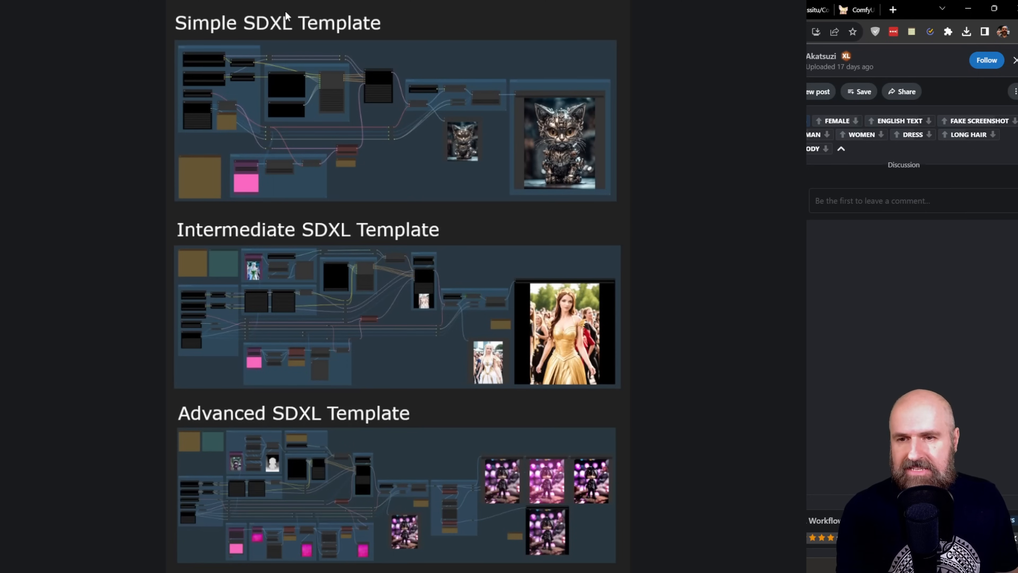
pyautogui.moveTo(353, 406)
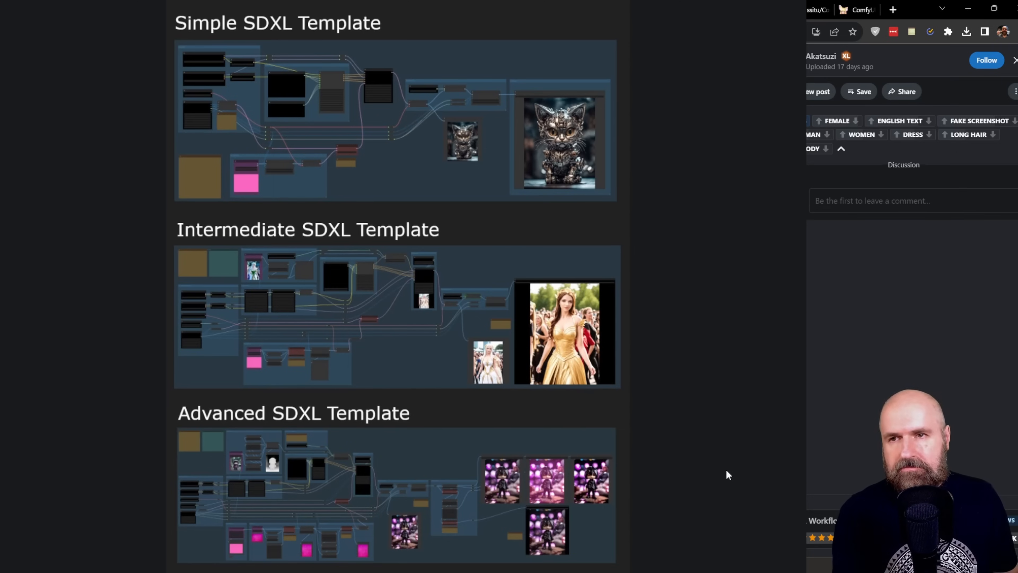
# Switch to the Civitai tab with the Simple, Intermediate and Advanced SDXL Template post.
pyautogui.click(485, 10)
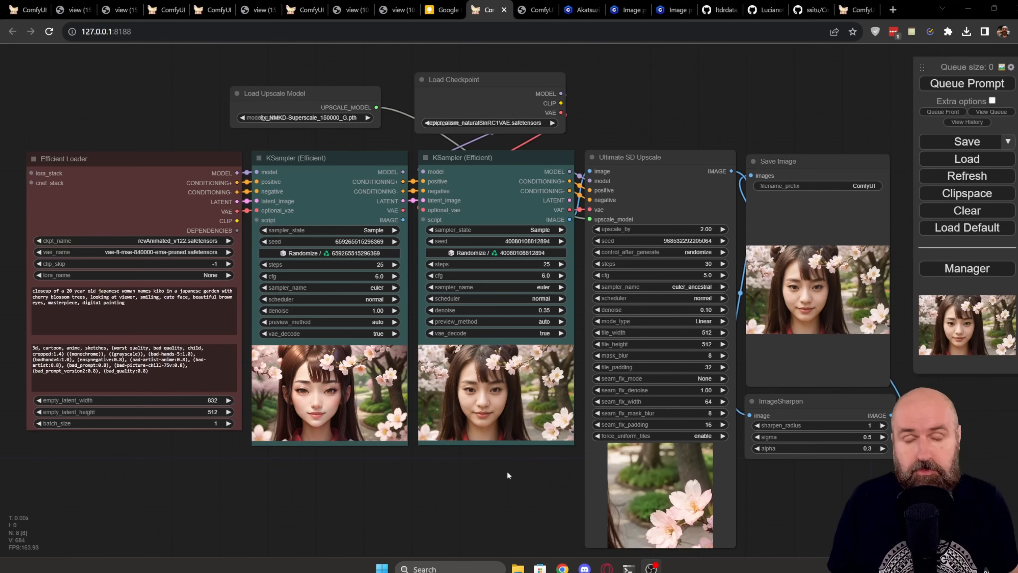
pyautogui.moveTo(483, 479)
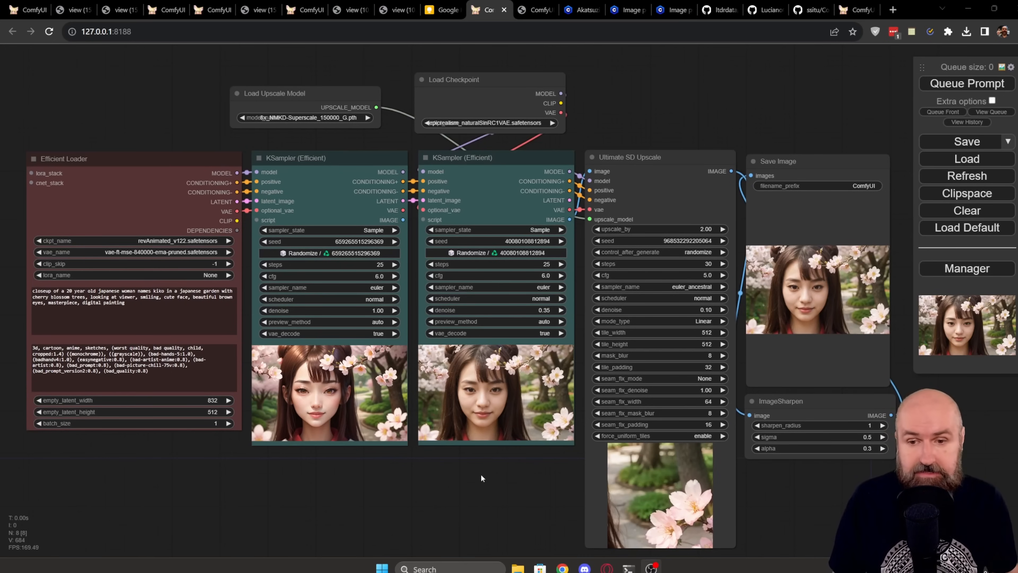
pyautogui.moveTo(423, 457)
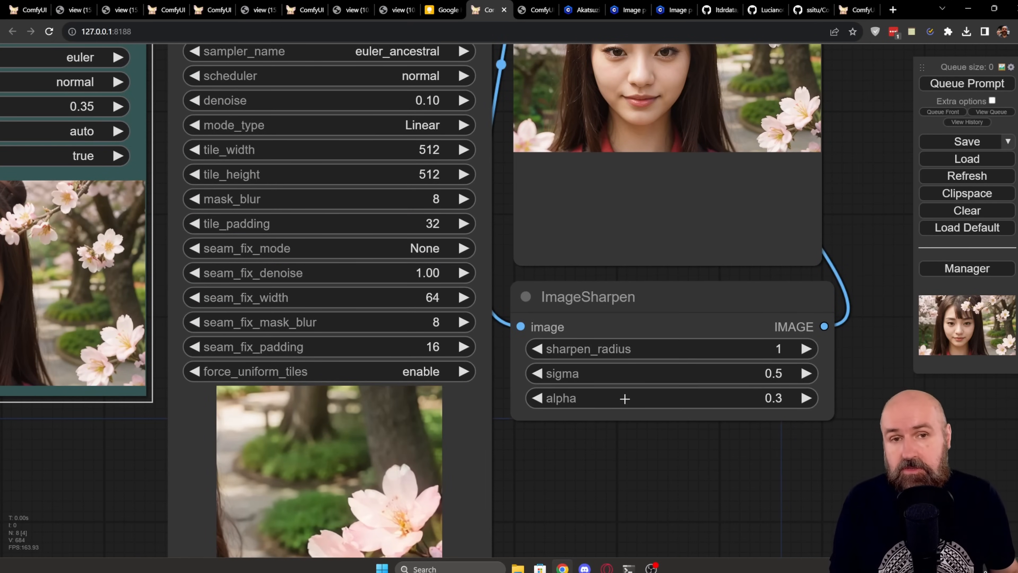
pyautogui.moveTo(807, 220)
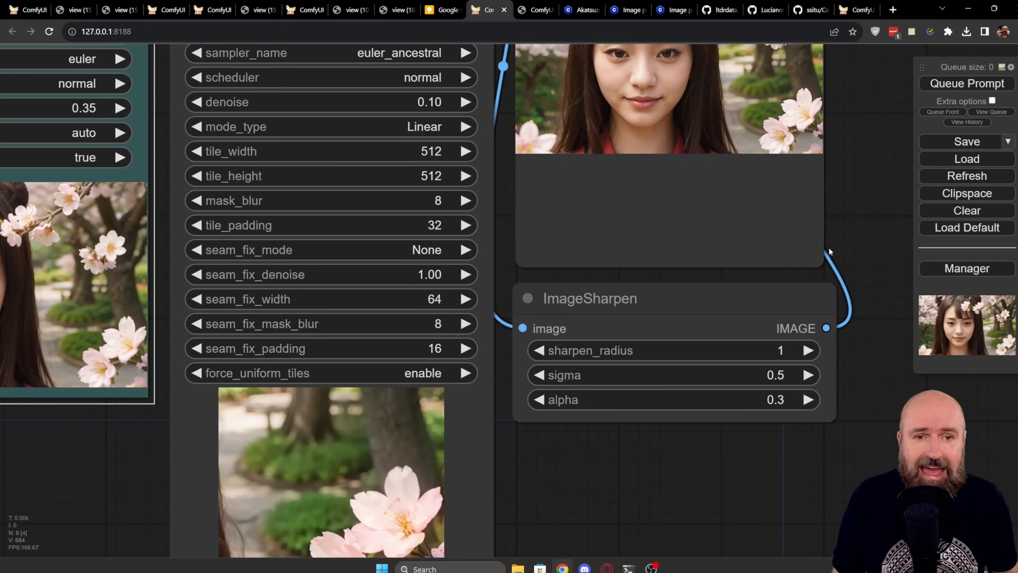
pyautogui.moveTo(823, 257)
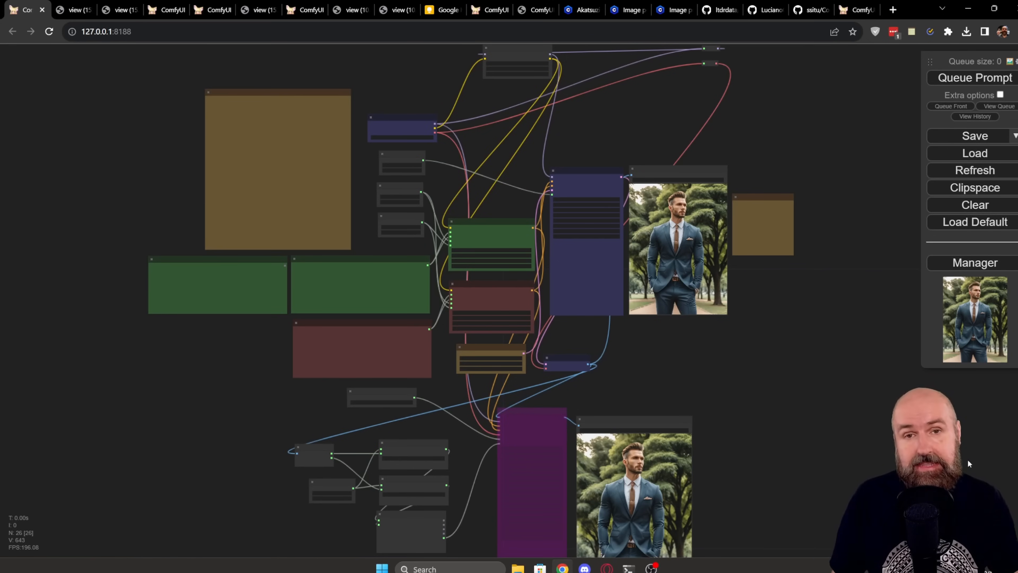
# Switch to the SDXL two-sampler workflow tab showing the suited man previews.
pyautogui.click(302, 9)
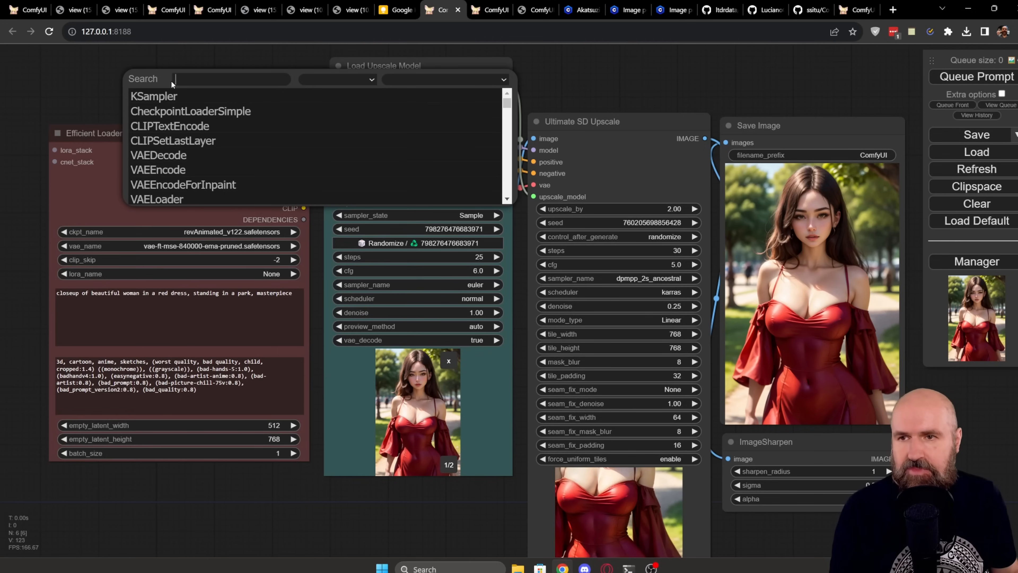
pyautogui.moveTo(152, 81)
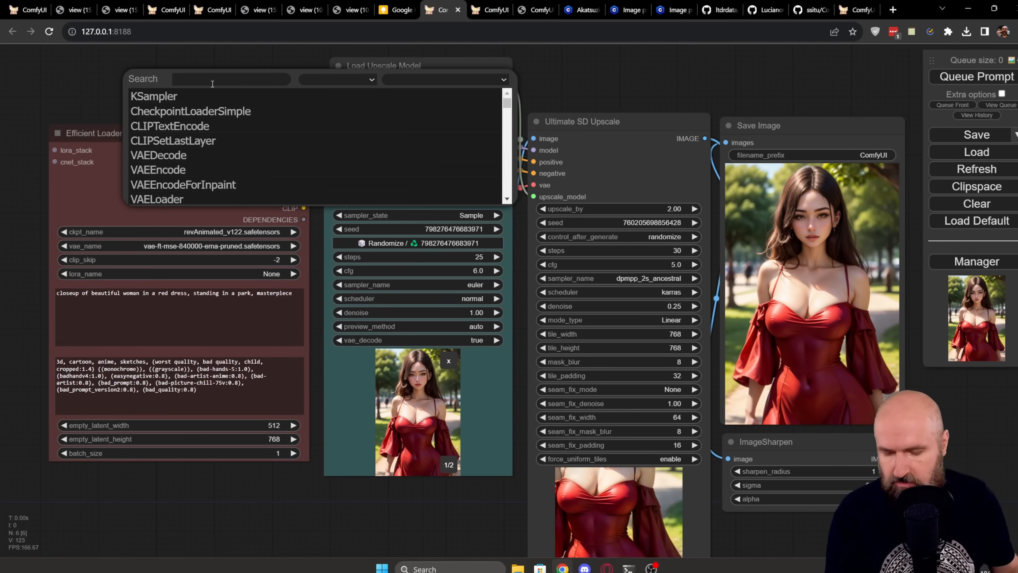
pyautogui.write('vae')
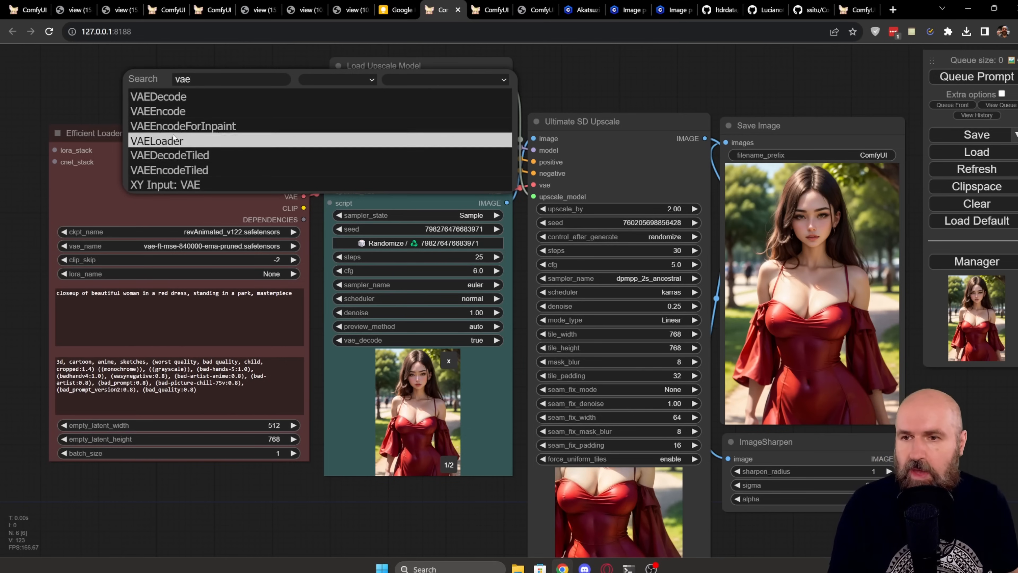
pyautogui.moveTo(193, 112)
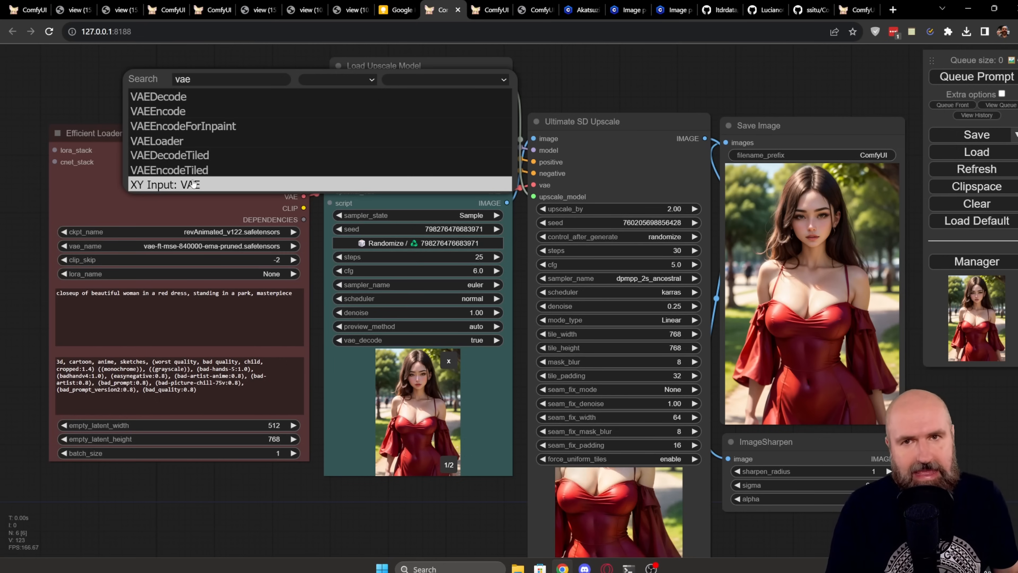
pyautogui.click(173, 99)
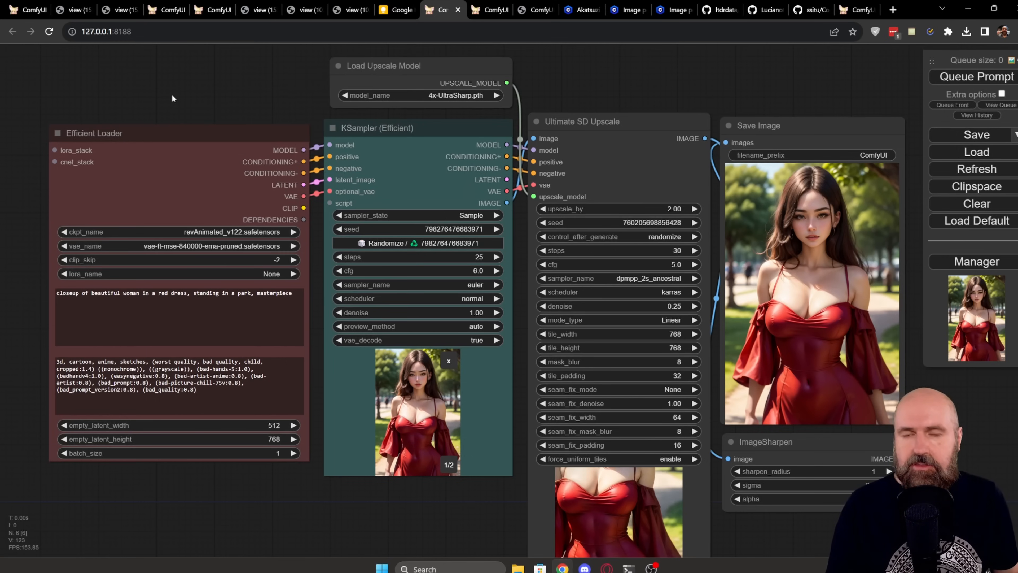
# Bring up the canvas context menu with its Add Node category submenu.
pyautogui.rightClick(172, 99)
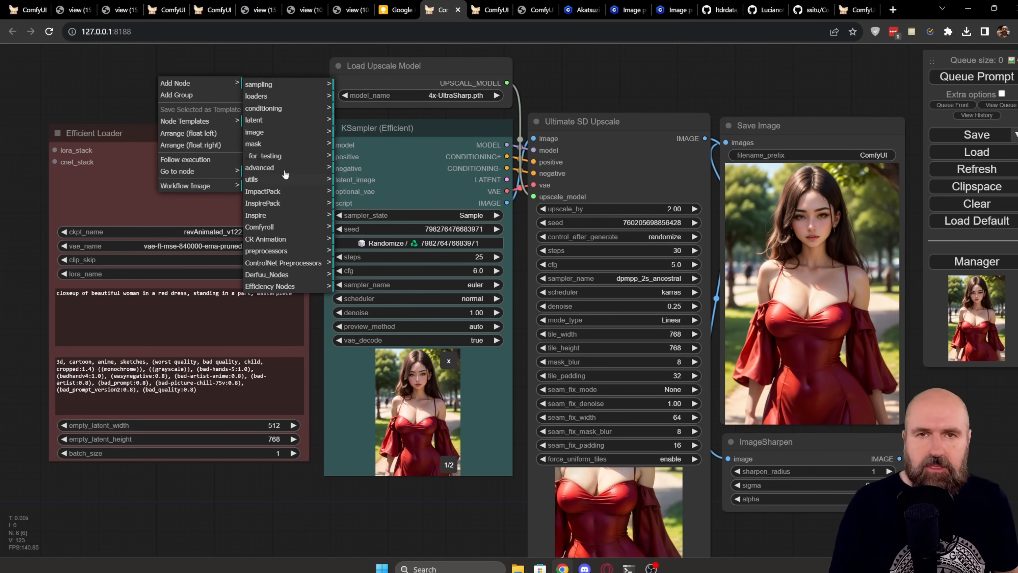
pyautogui.moveTo(273, 206)
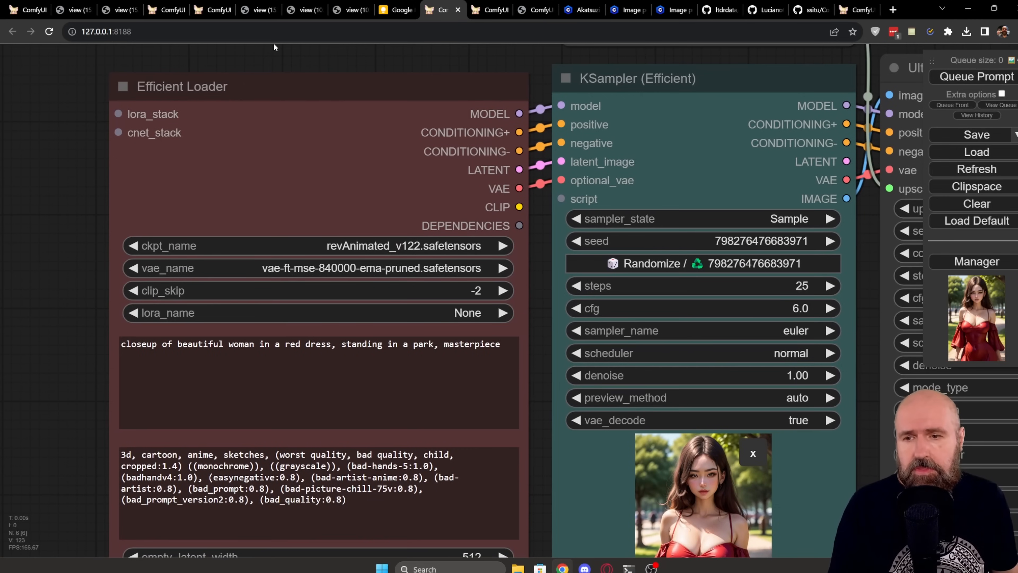
pyautogui.moveTo(244, 245)
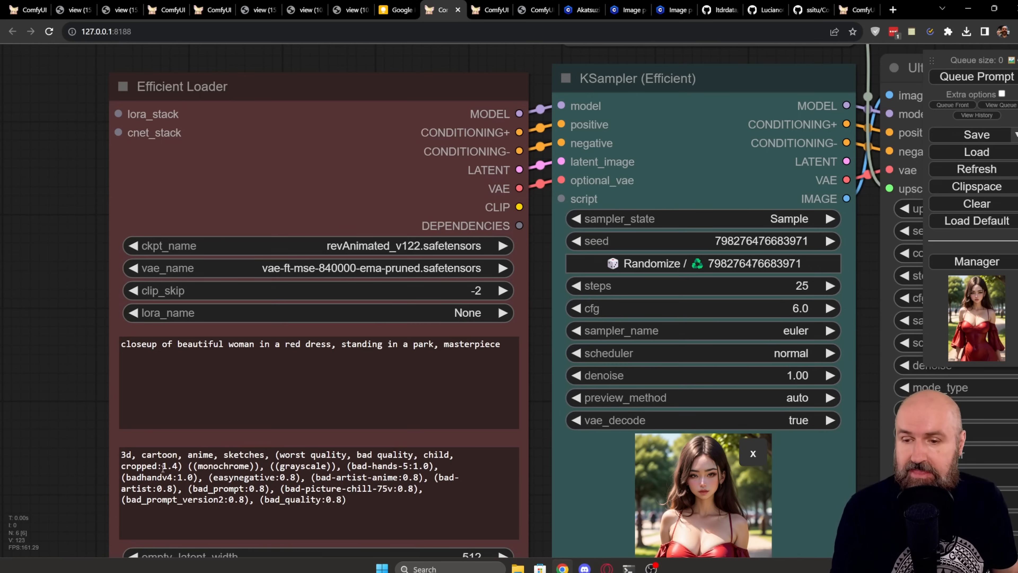
pyautogui.scroll(-3)
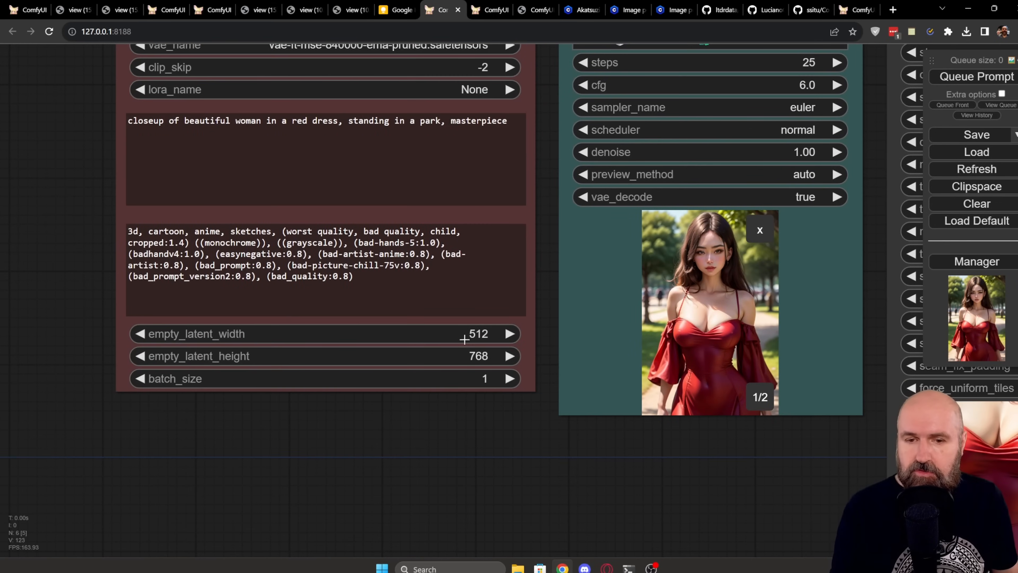
pyautogui.moveTo(507, 379)
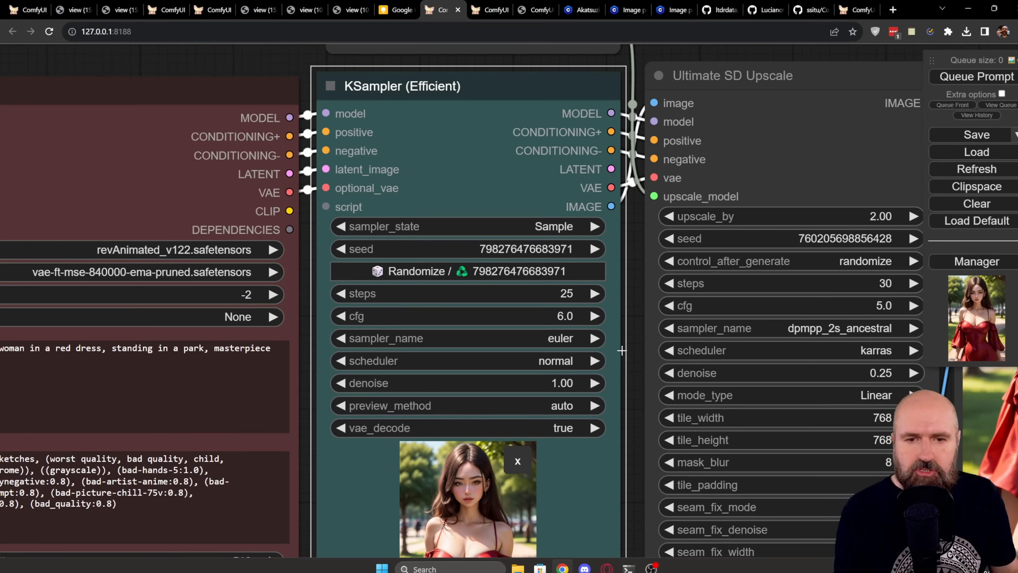
pyautogui.moveTo(487, 317)
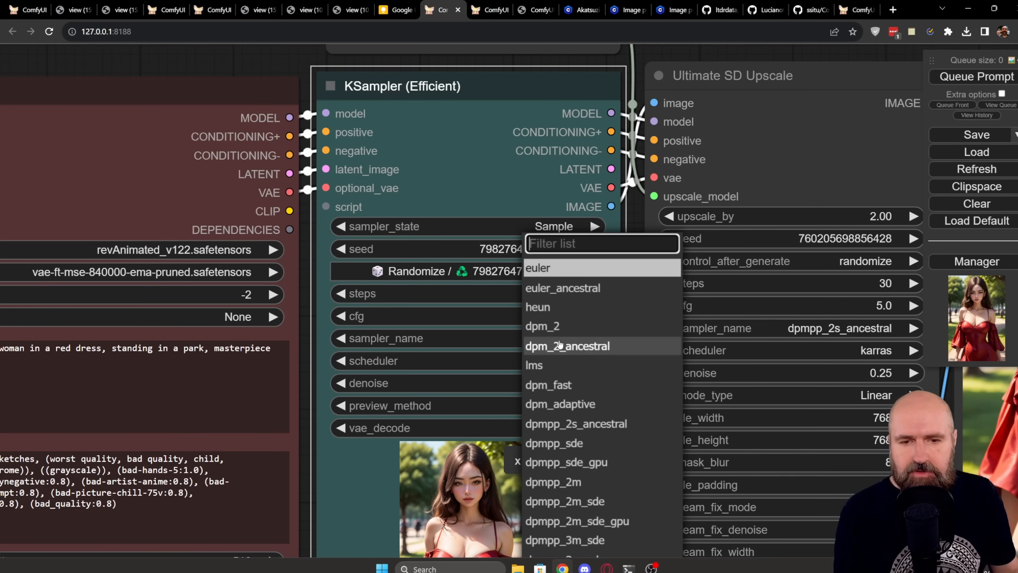
pyautogui.moveTo(548, 274)
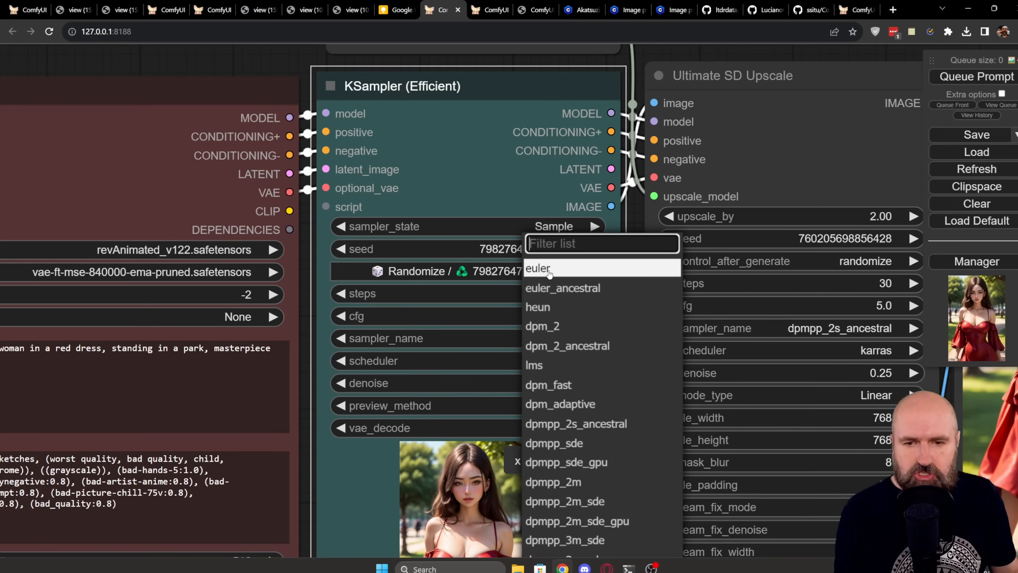
# Change the KSampler (Efficient) sampler from euler via dpmpp_sde to euler_ancestral, keeping the normal scheduler.
pyautogui.click(538, 268)
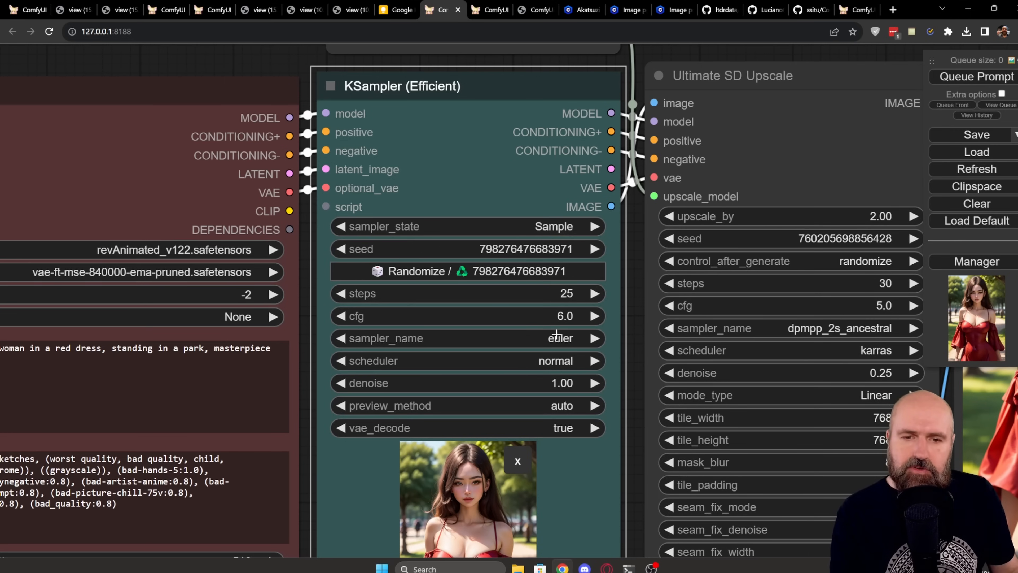
pyautogui.click(554, 337)
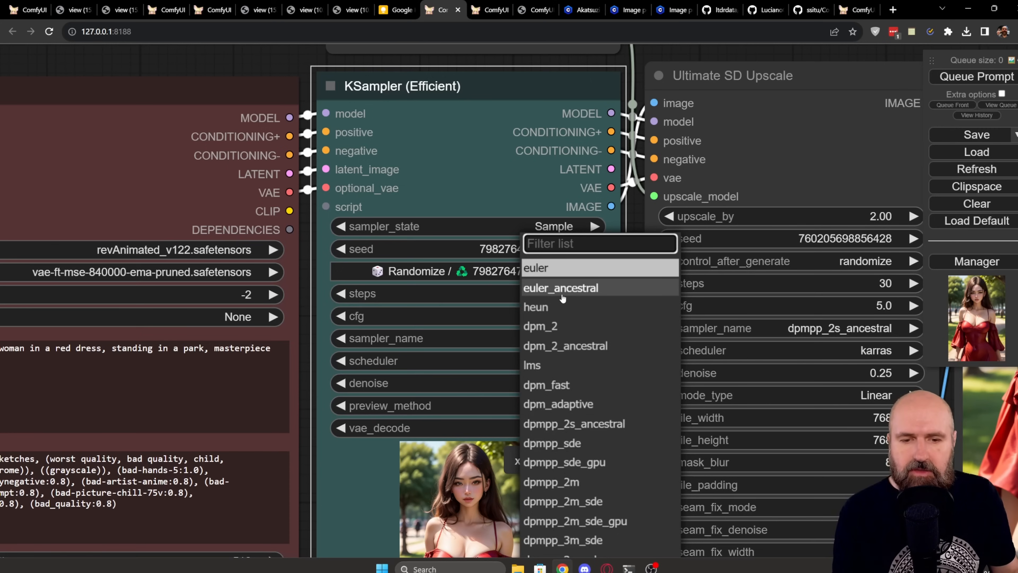
pyautogui.moveTo(541, 451)
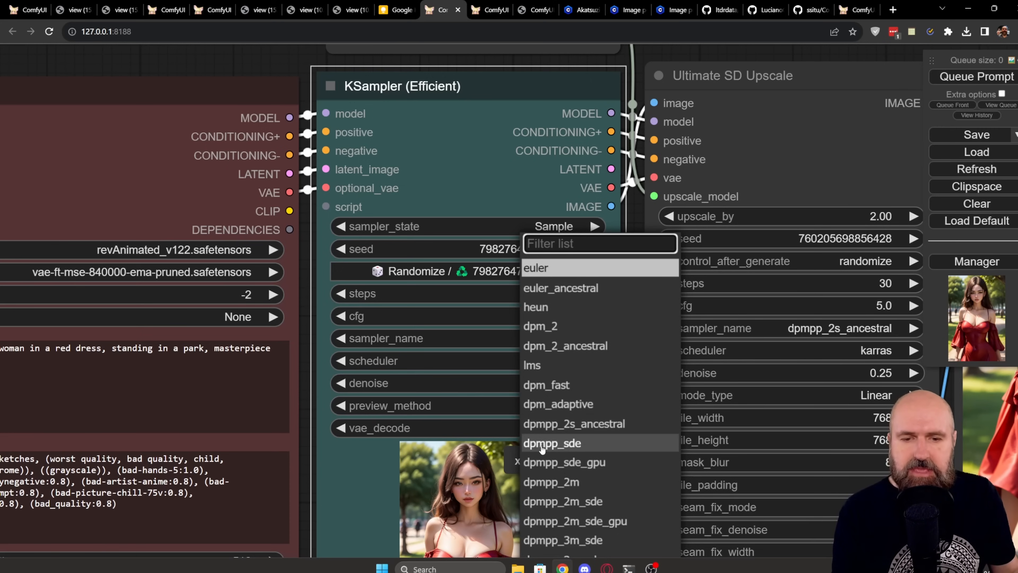
pyautogui.click(542, 444)
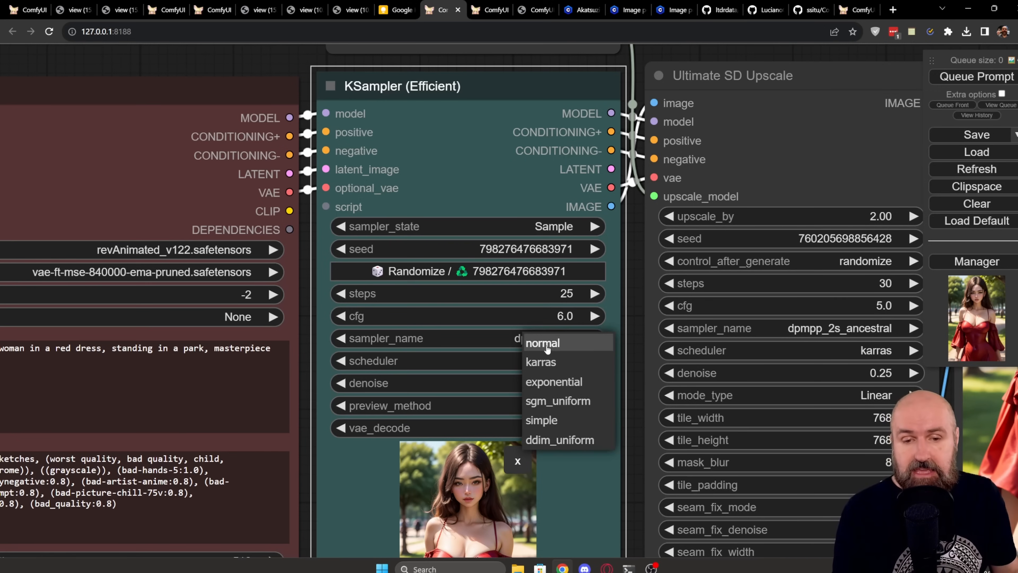
pyautogui.click(543, 343)
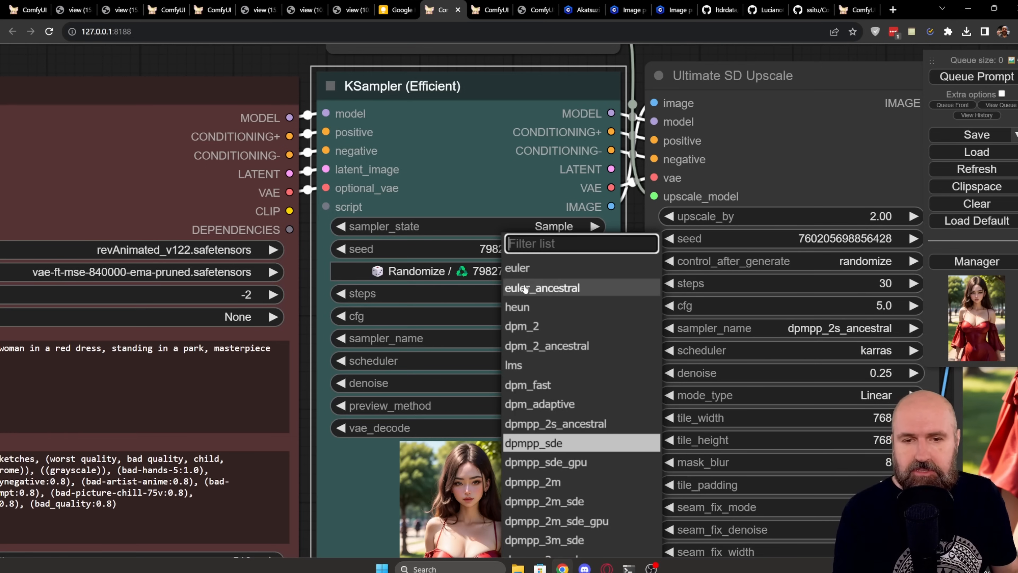
pyautogui.click(543, 287)
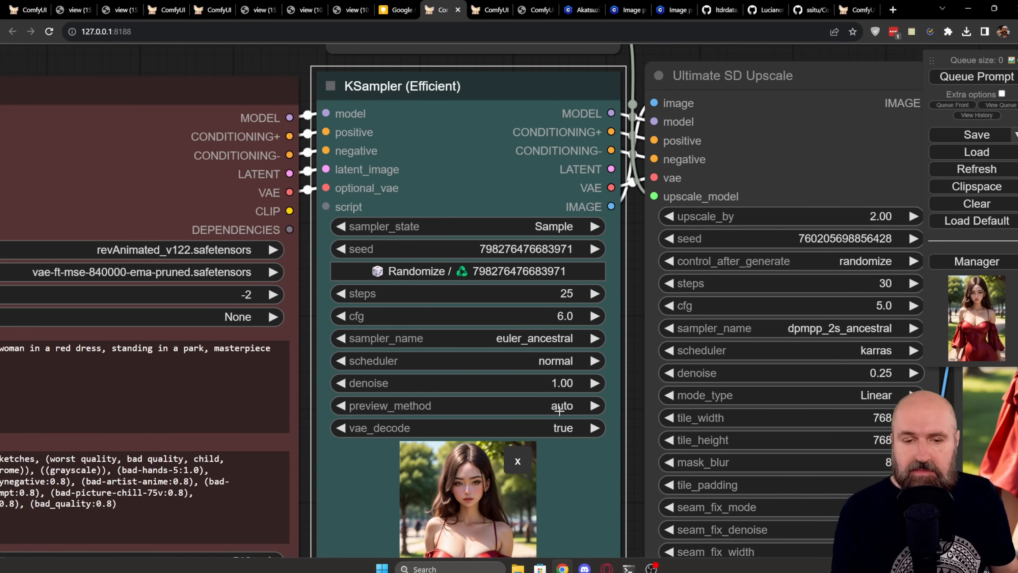
pyautogui.scroll(-3)
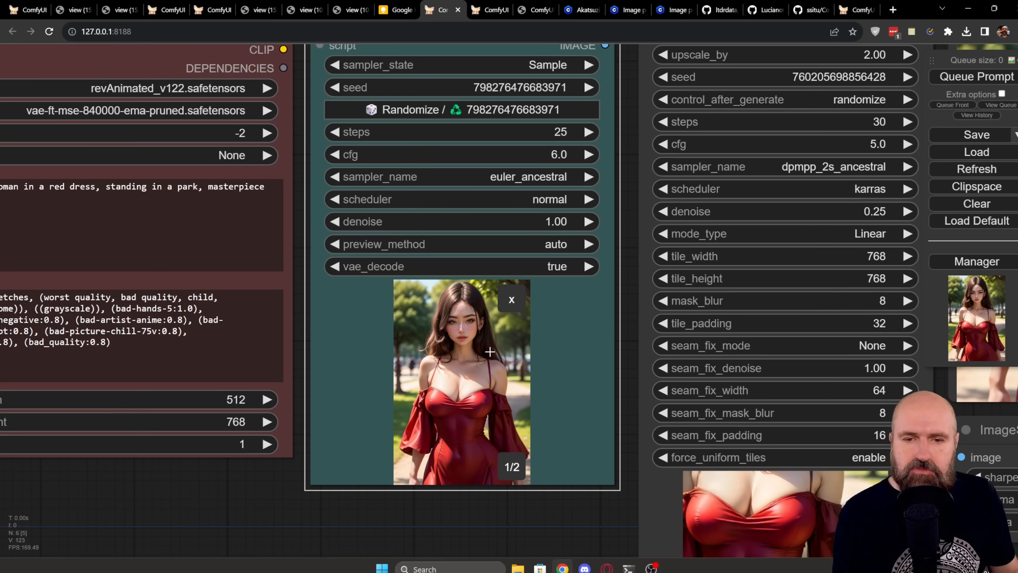
pyautogui.moveTo(635, 189)
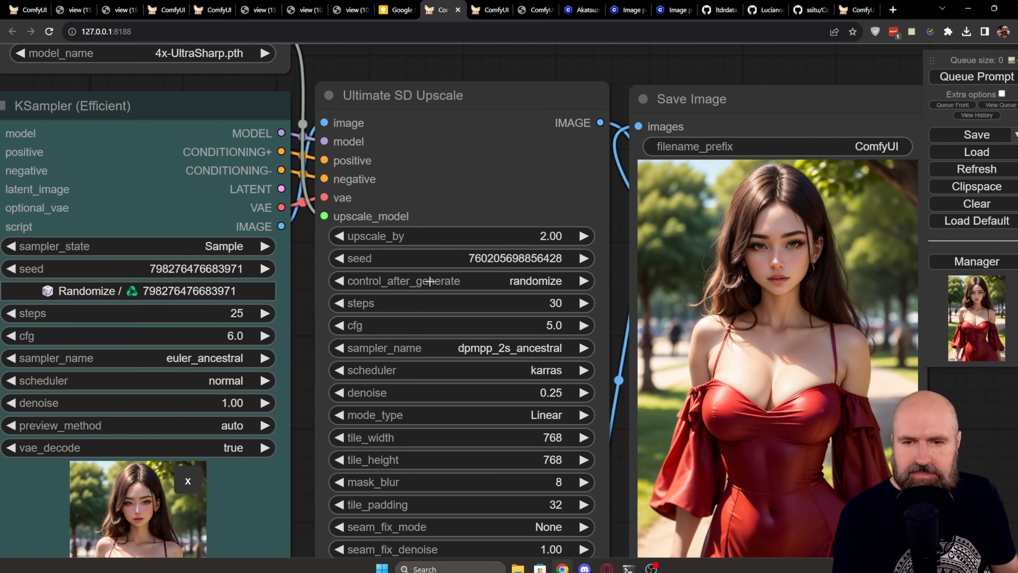
pyautogui.click(472, 281)
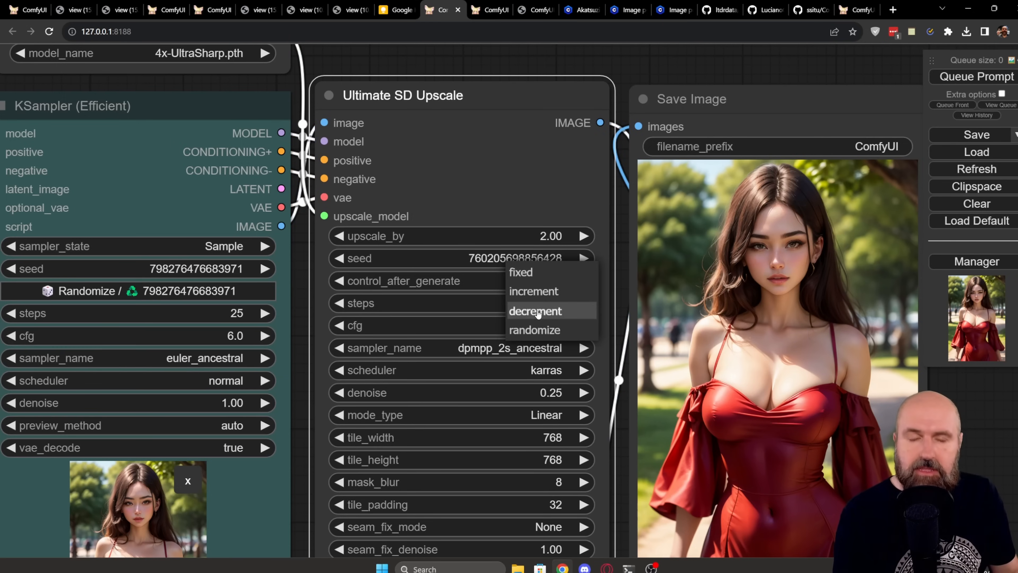
pyautogui.moveTo(528, 295)
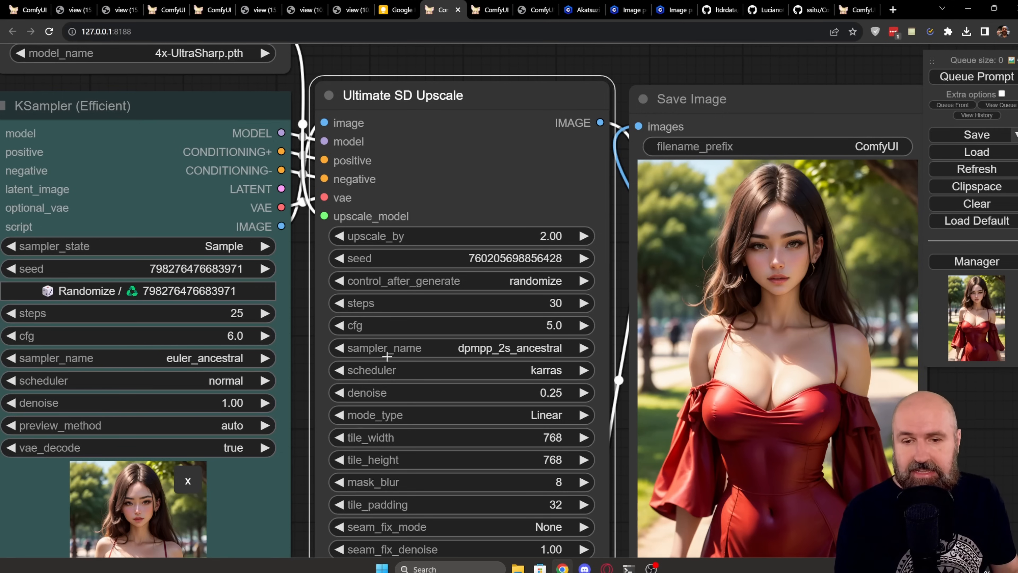
pyautogui.moveTo(456, 358)
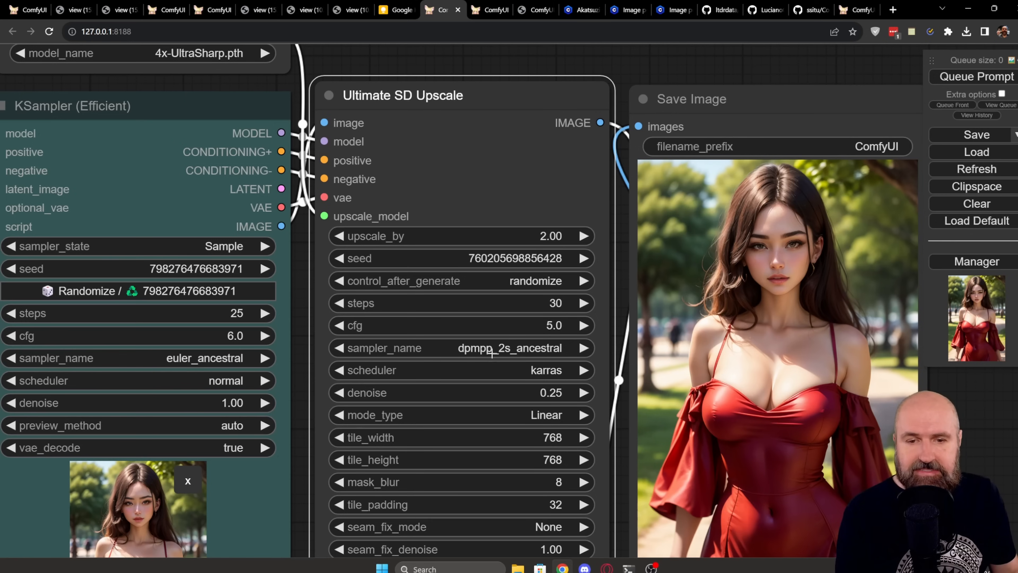
pyautogui.moveTo(509, 370)
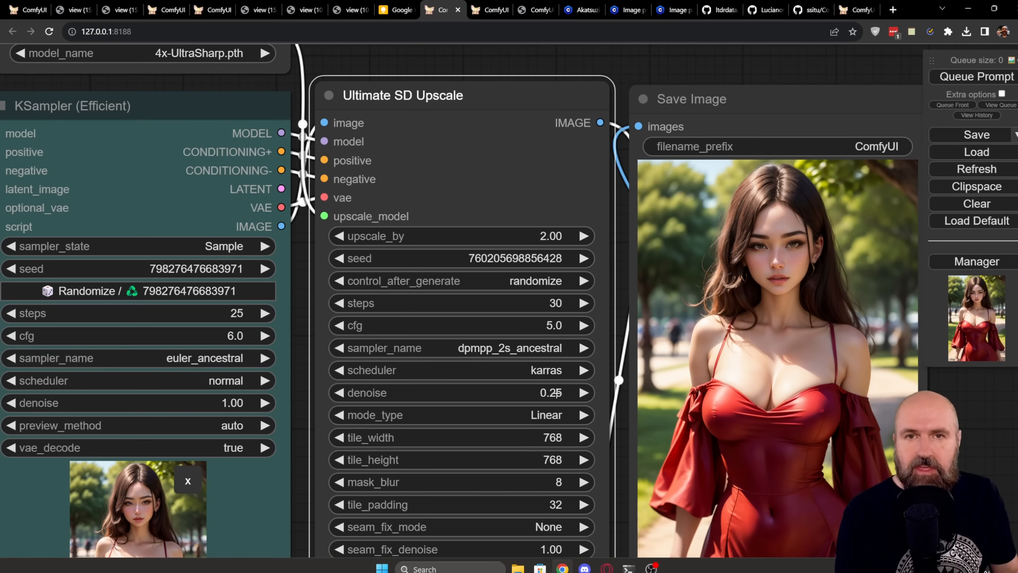
pyautogui.moveTo(504, 392)
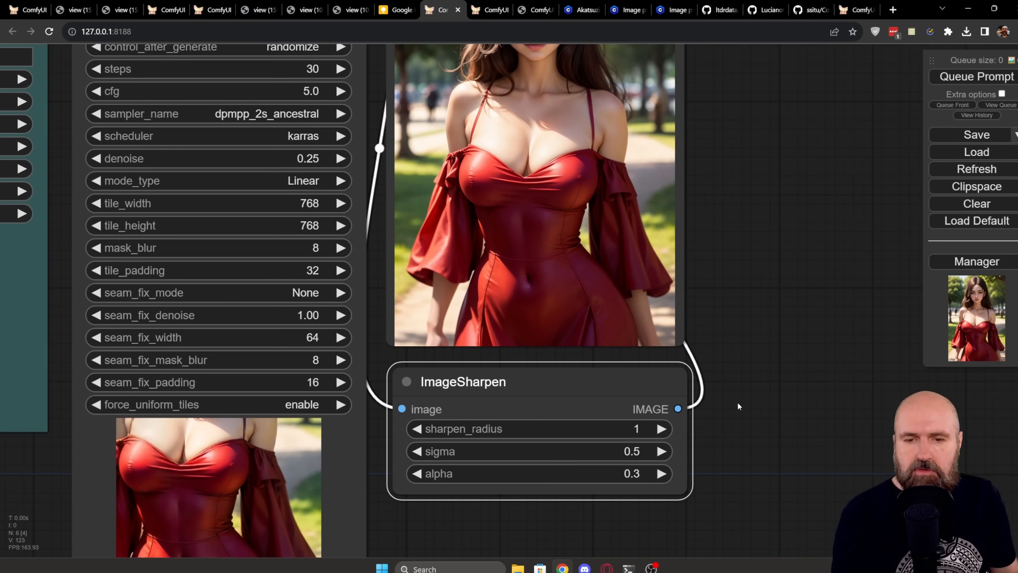
pyautogui.moveTo(494, 396)
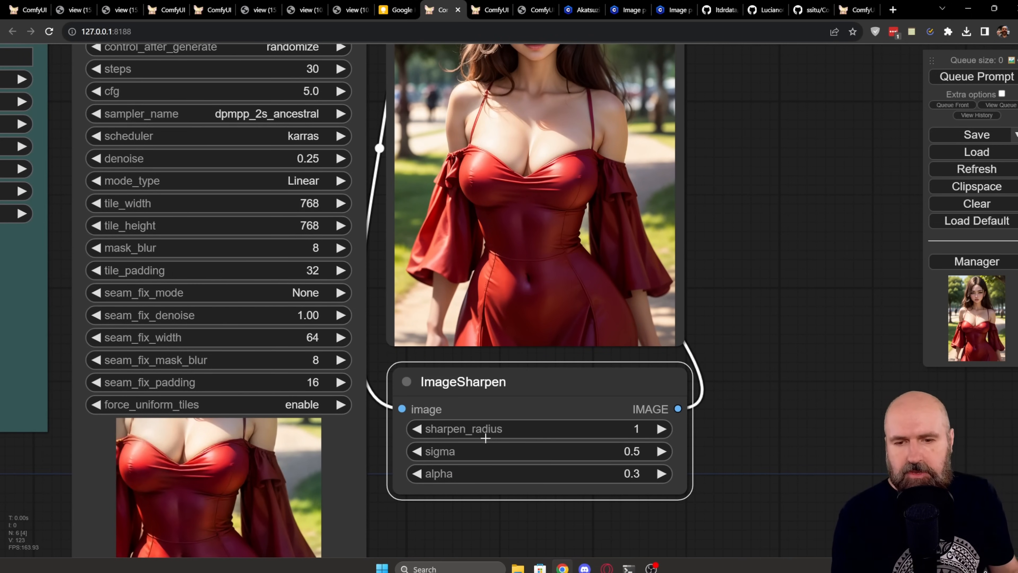
pyautogui.moveTo(622, 458)
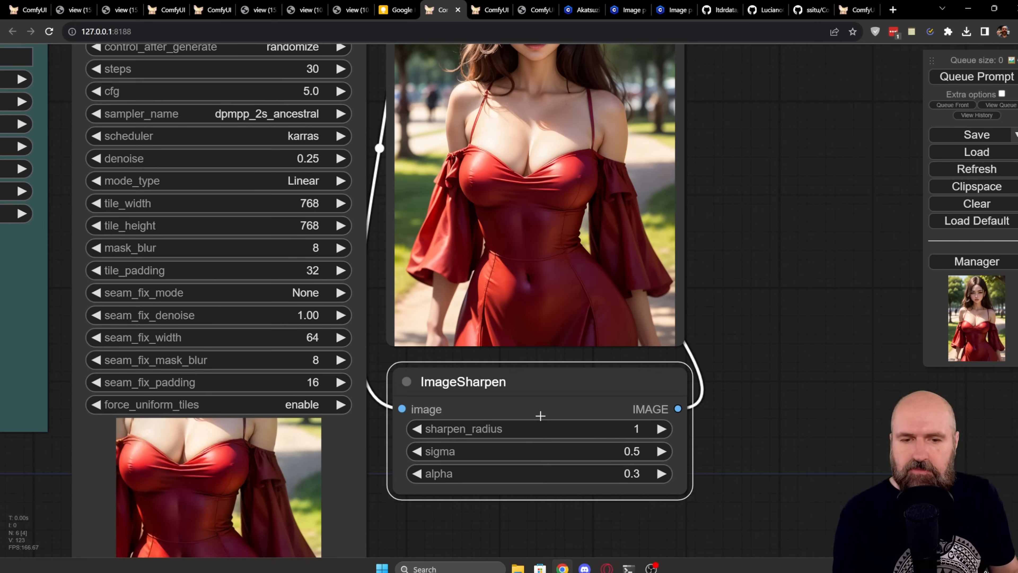
# Bypass ImageSharpen and Ultimate SD Upscale, then re-enable Ultimate SD Upscale so only ImageSharpen stays bypassed.
pyautogui.rightClick(463, 382)
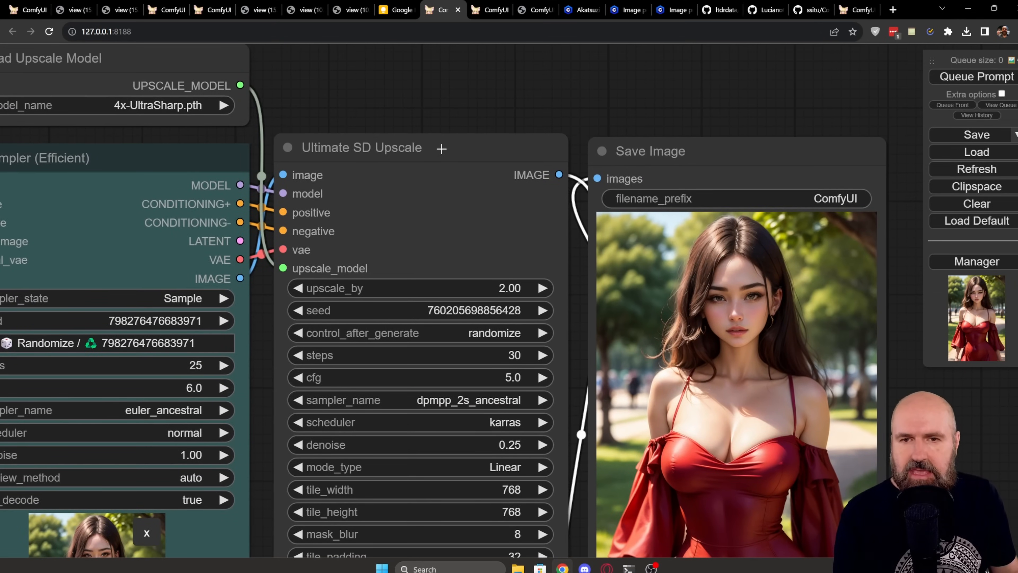
pyautogui.rightClick(360, 148)
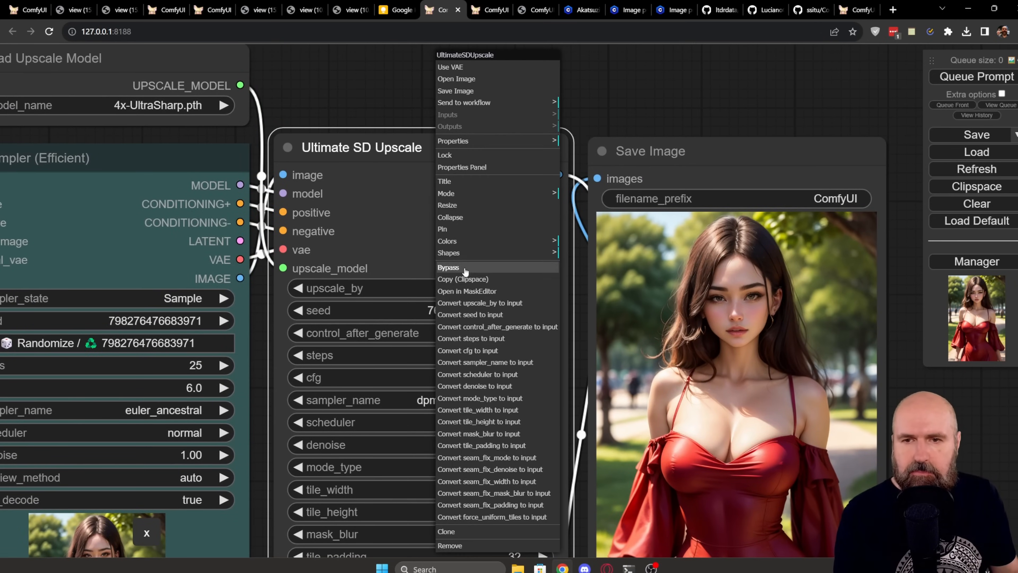
pyautogui.click(448, 267)
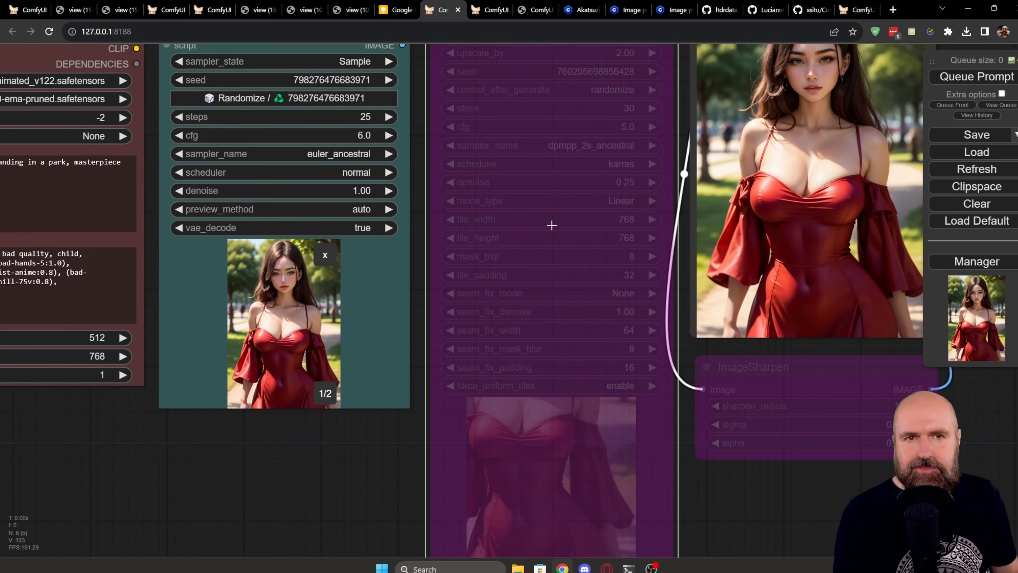
pyautogui.moveTo(756, 386)
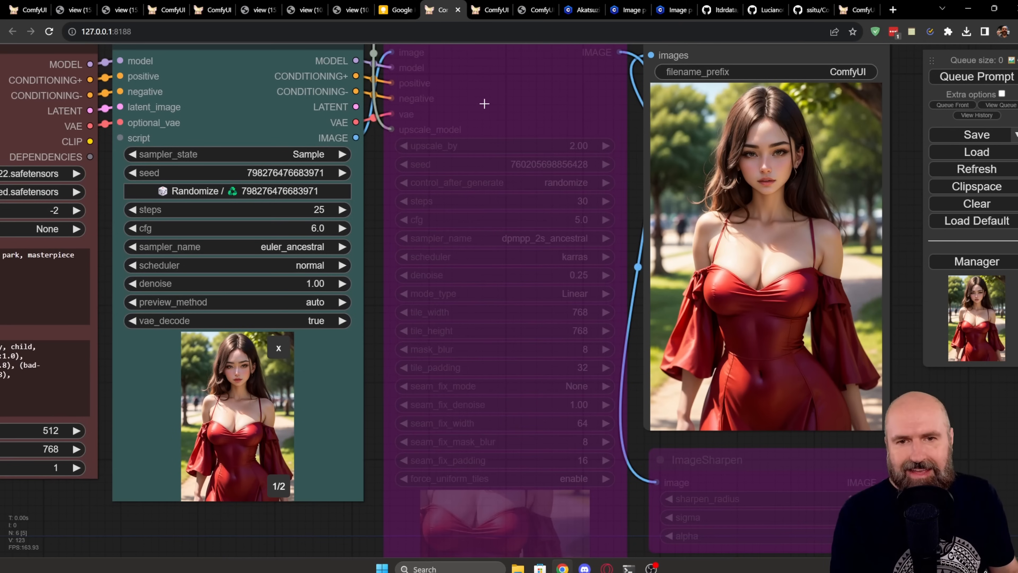
pyautogui.rightClick(484, 104)
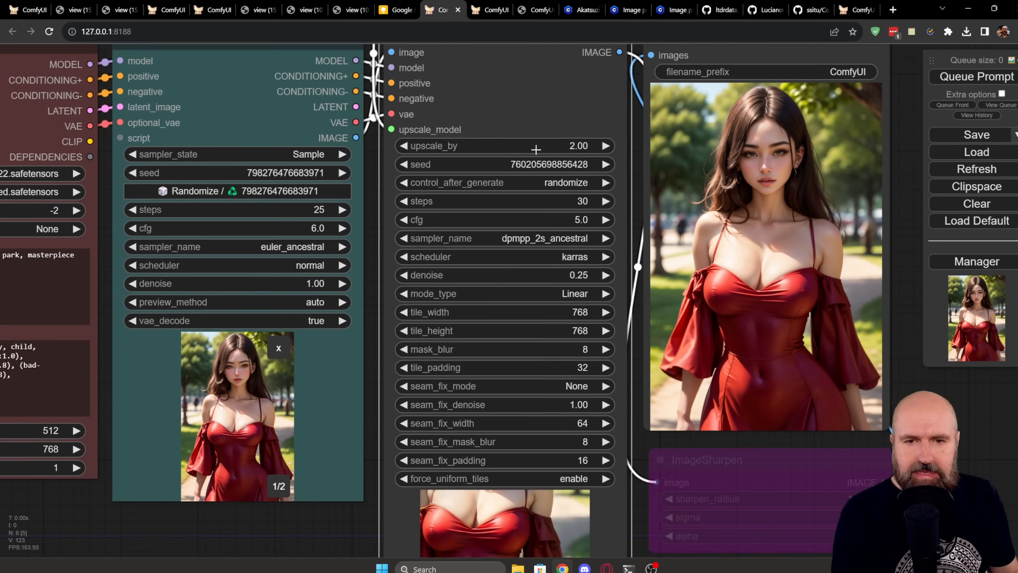
pyautogui.rightClick(690, 459)
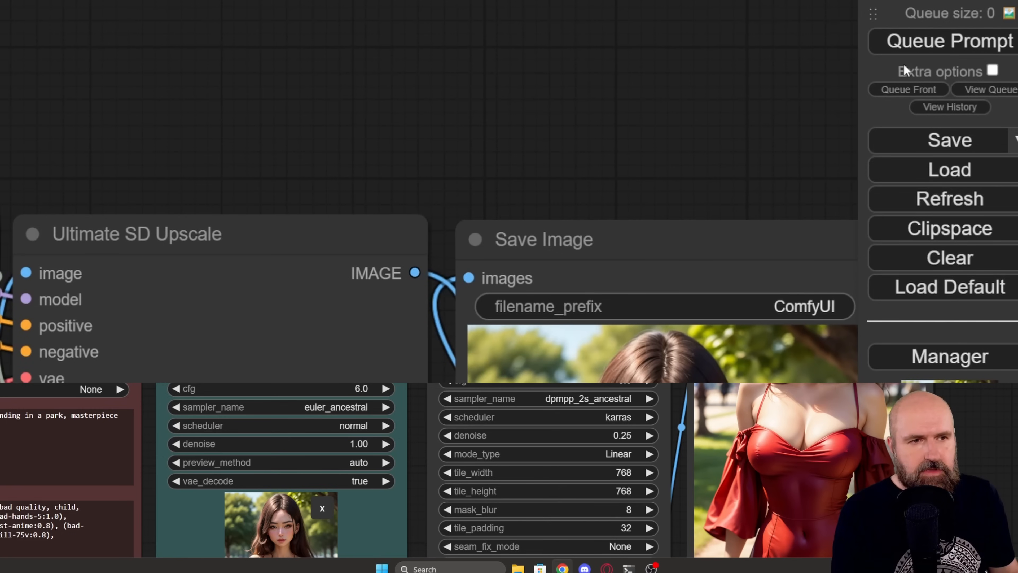
pyautogui.moveTo(988, 101)
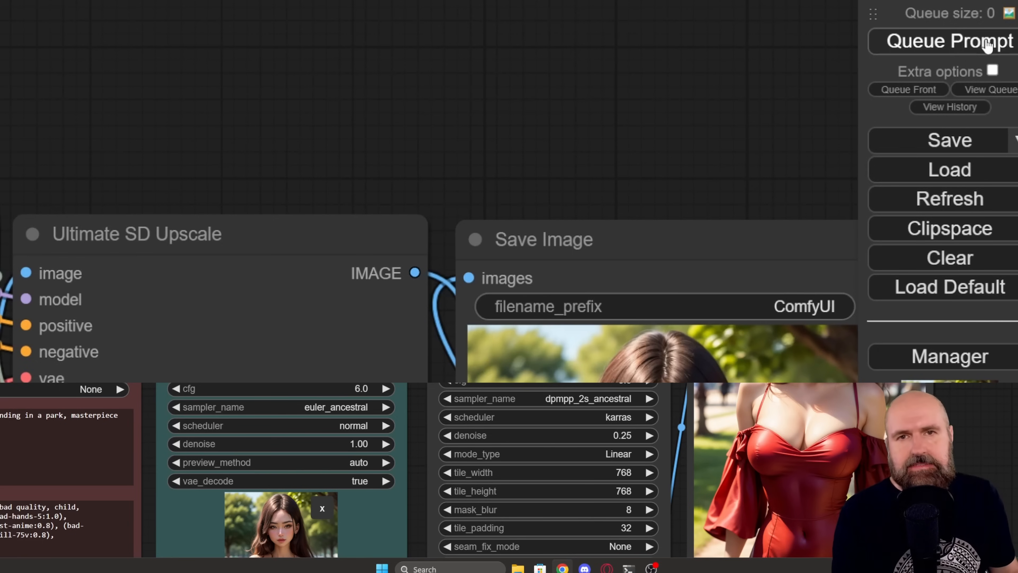
pyautogui.moveTo(945, 82)
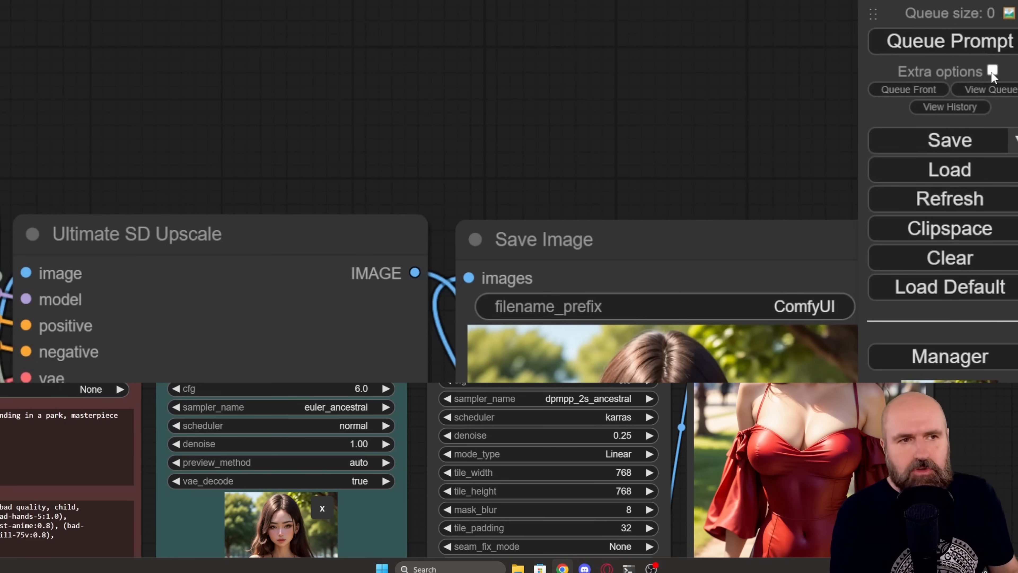
pyautogui.click(991, 71)
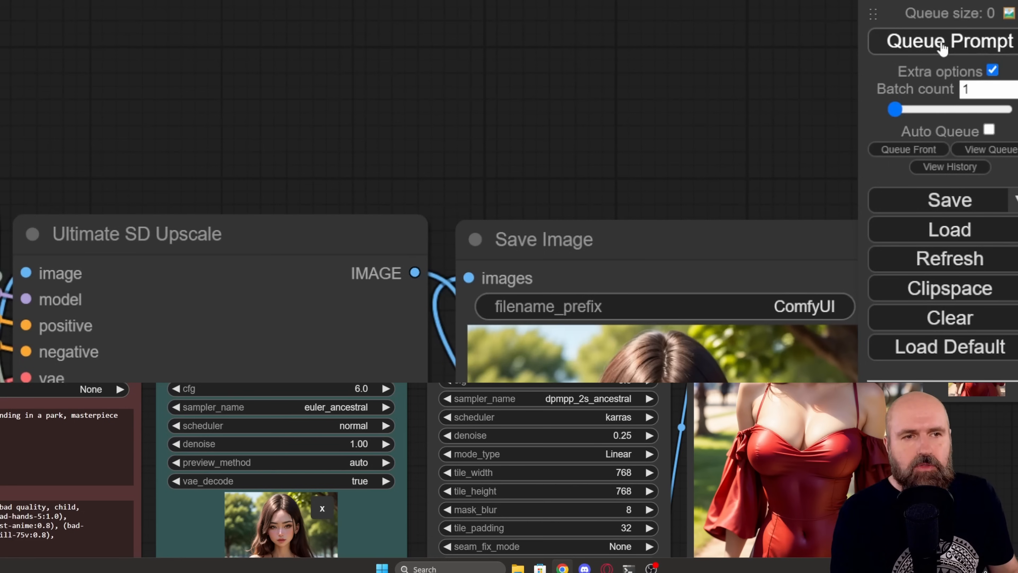
pyautogui.click(991, 70)
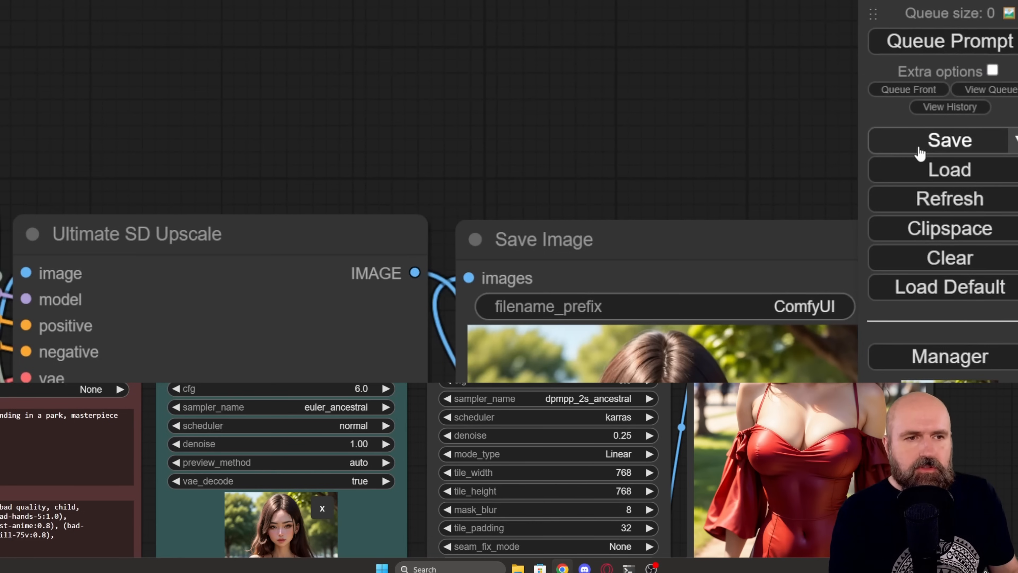
pyautogui.moveTo(723, 153)
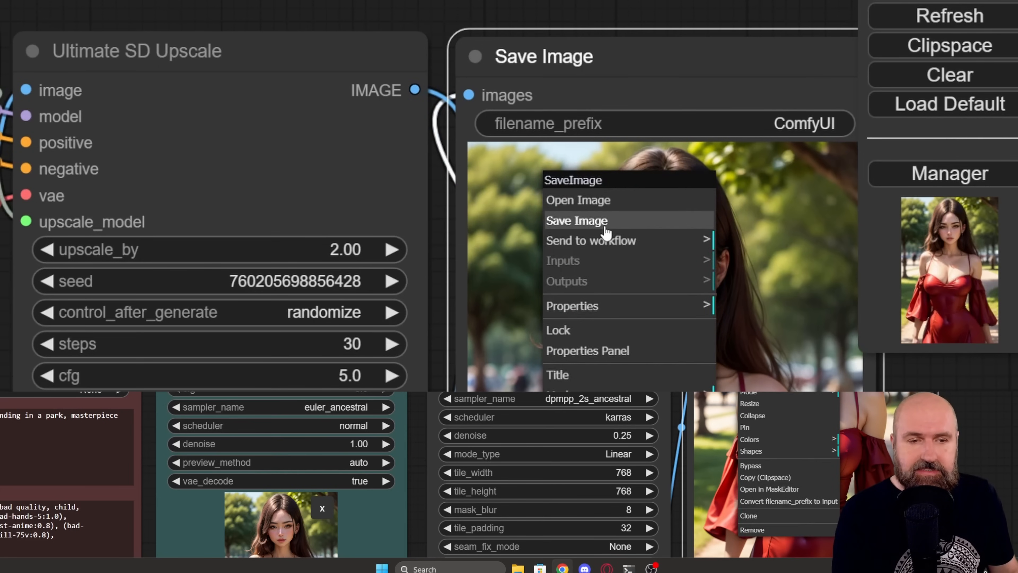
pyautogui.moveTo(584, 211)
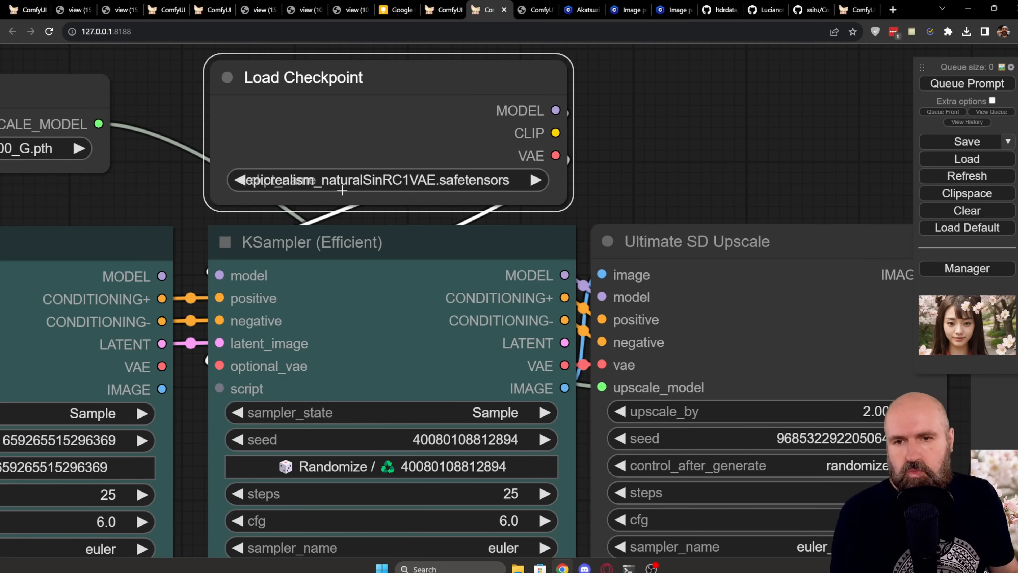
# Zoom out to view the two-sampler cherry-blossom workflow with its epicrealism Load Checkpoint node.
pyautogui.scroll(-3)
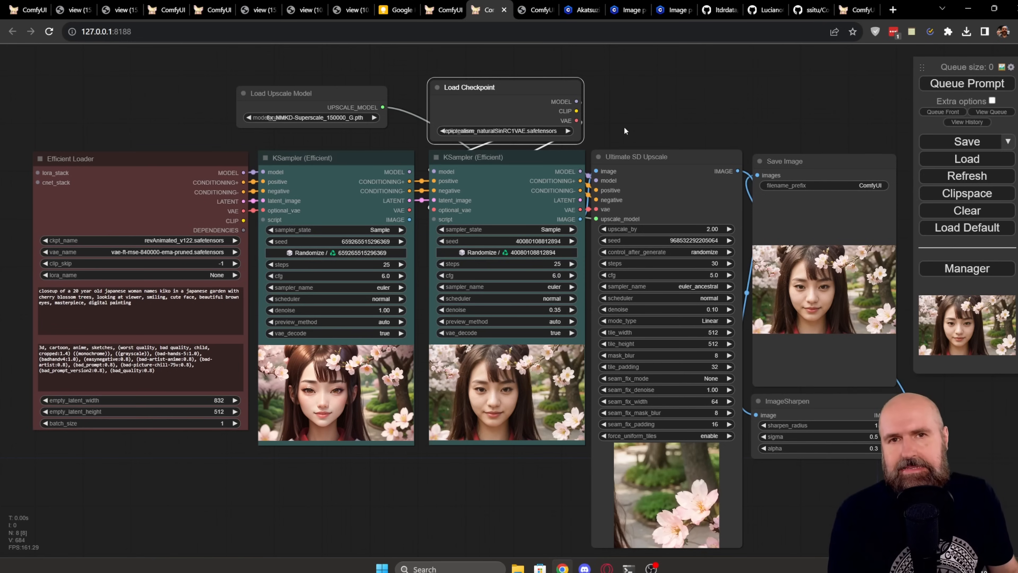